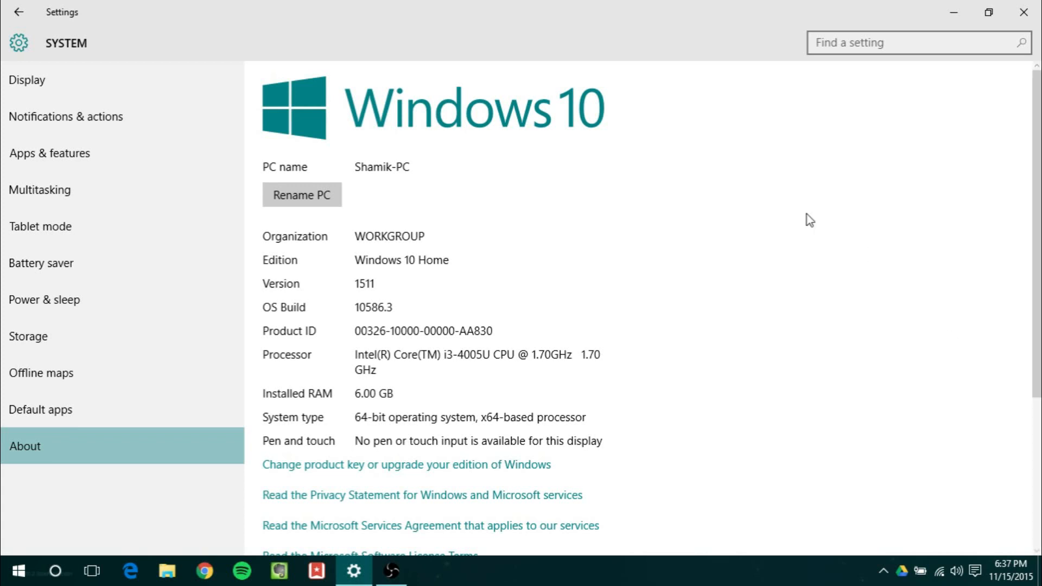
mouse_move(635, 177)
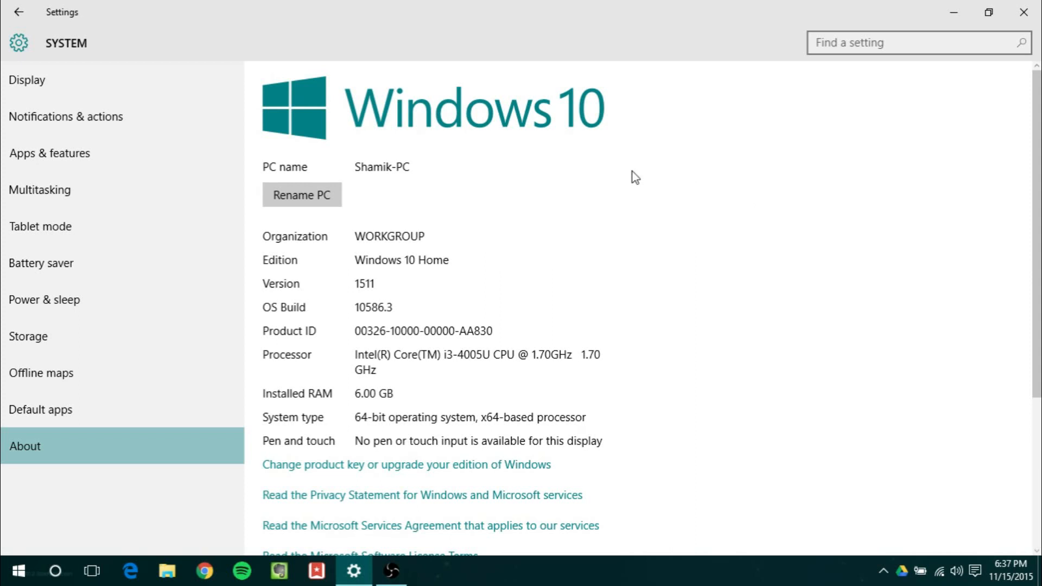
mouse_move(595, 155)
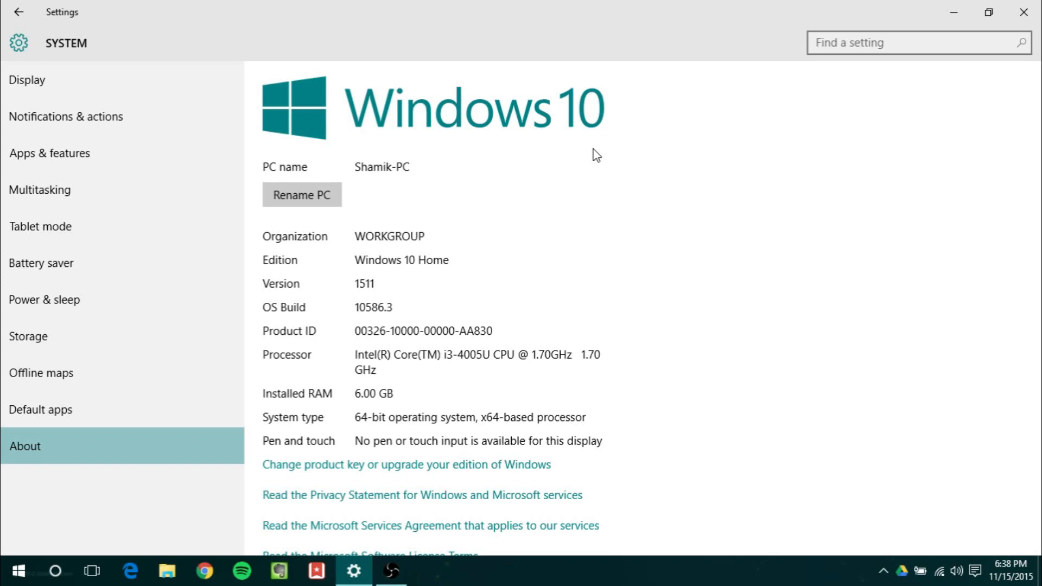
Go back to the main Settings categories, then into System > Display showing scaling, orientation and brightness.
left_click(19, 12)
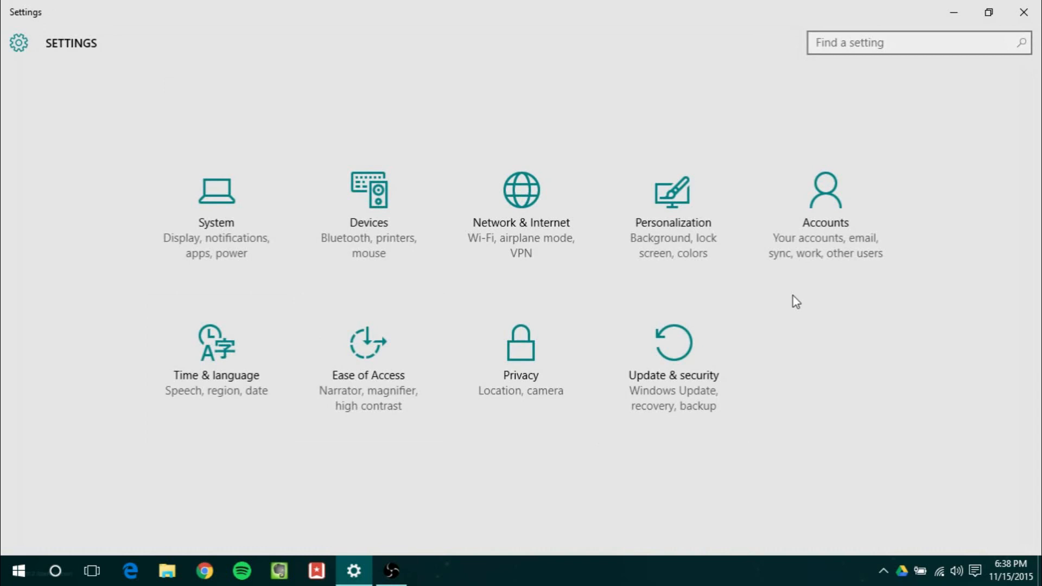
left_click(214, 206)
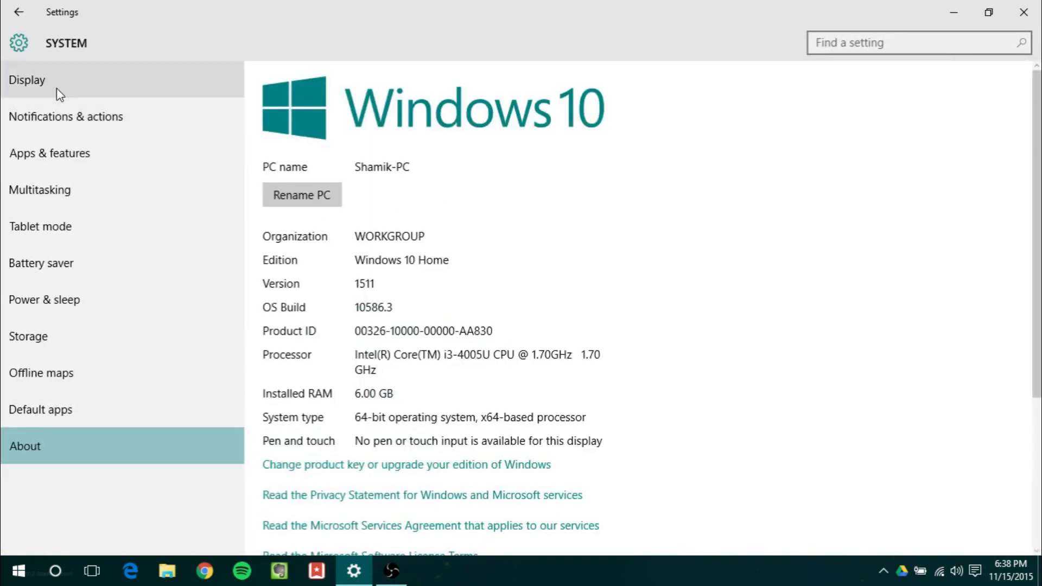
scroll("down", 3)
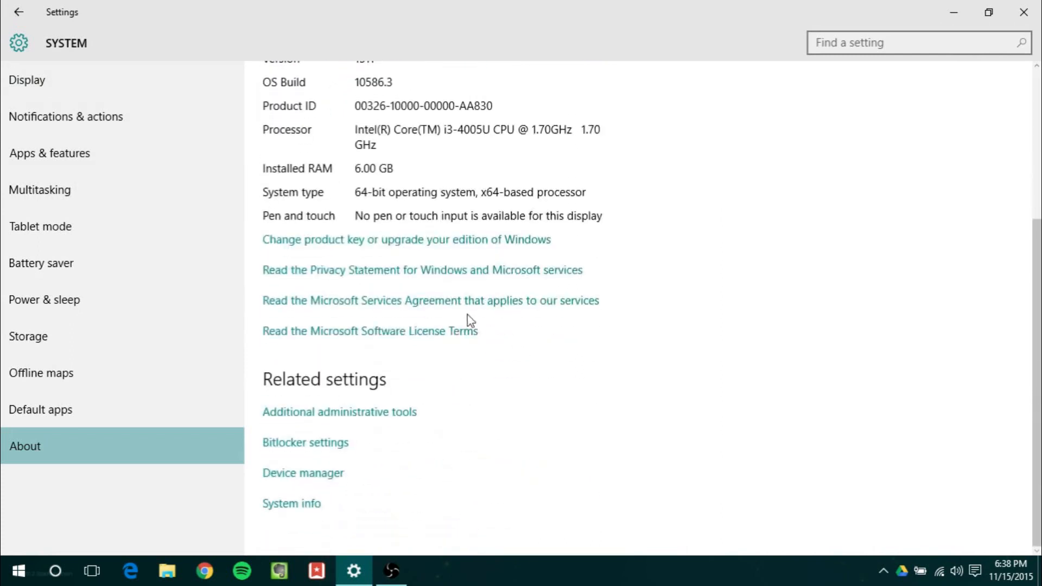
mouse_move(141, 67)
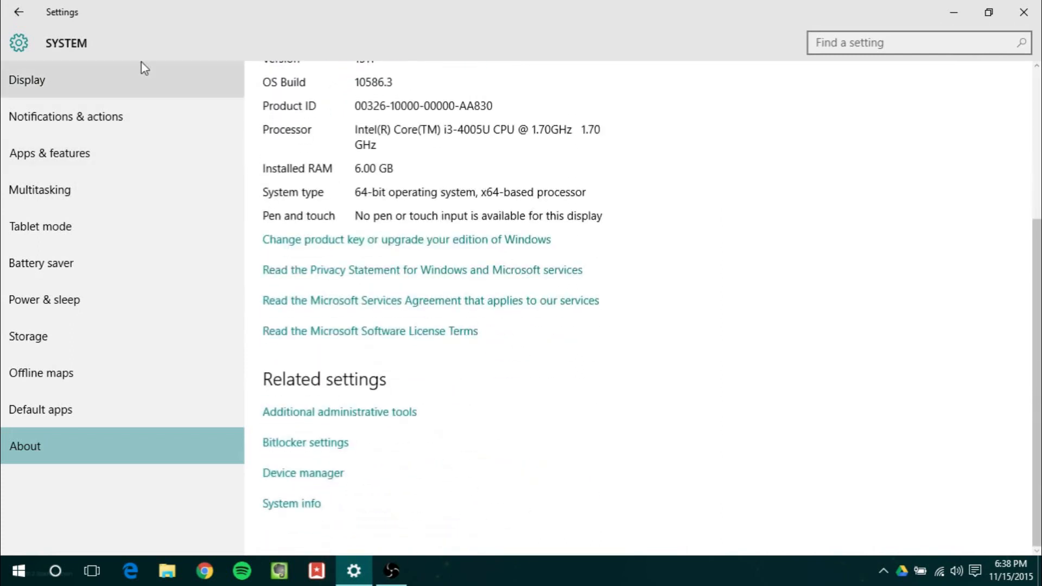
left_click(27, 79)
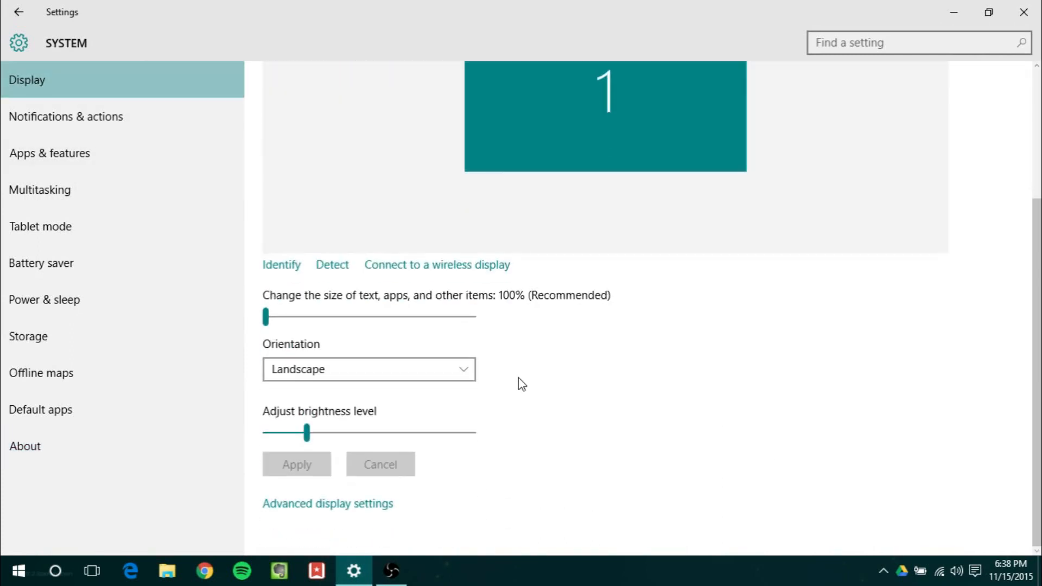
mouse_move(830, 267)
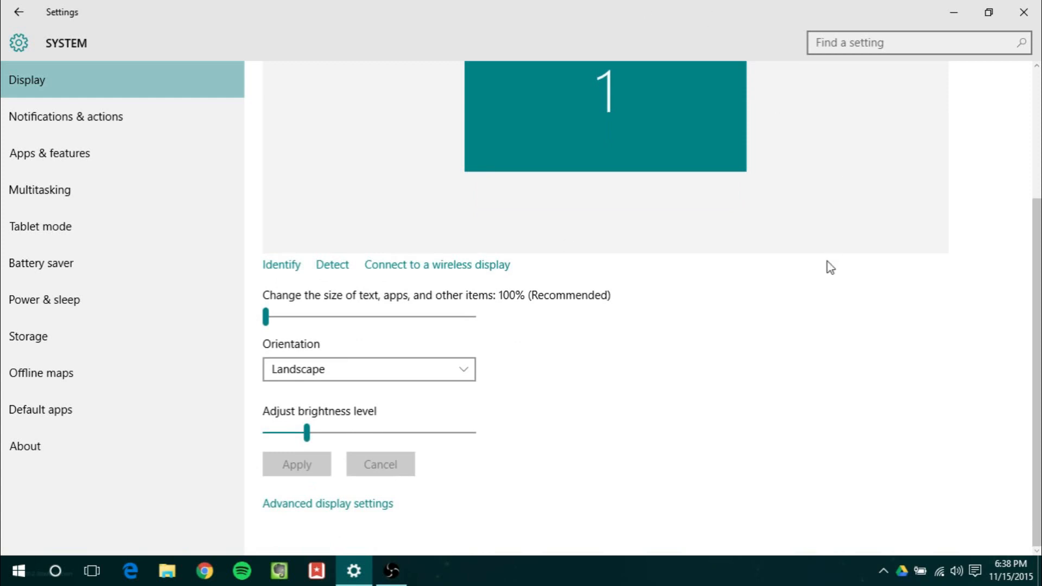
mouse_move(898, 289)
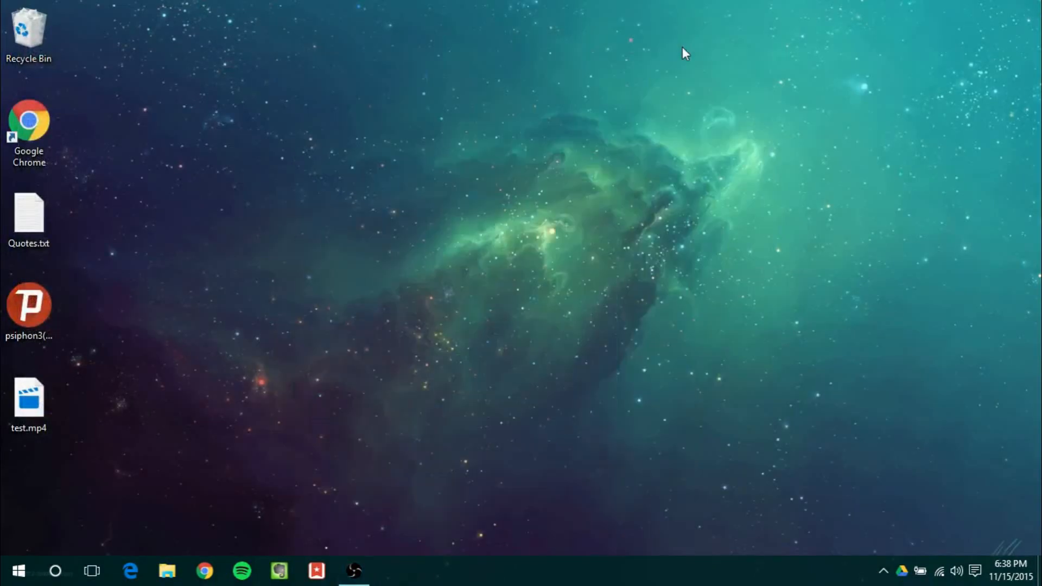
mouse_move(599, 354)
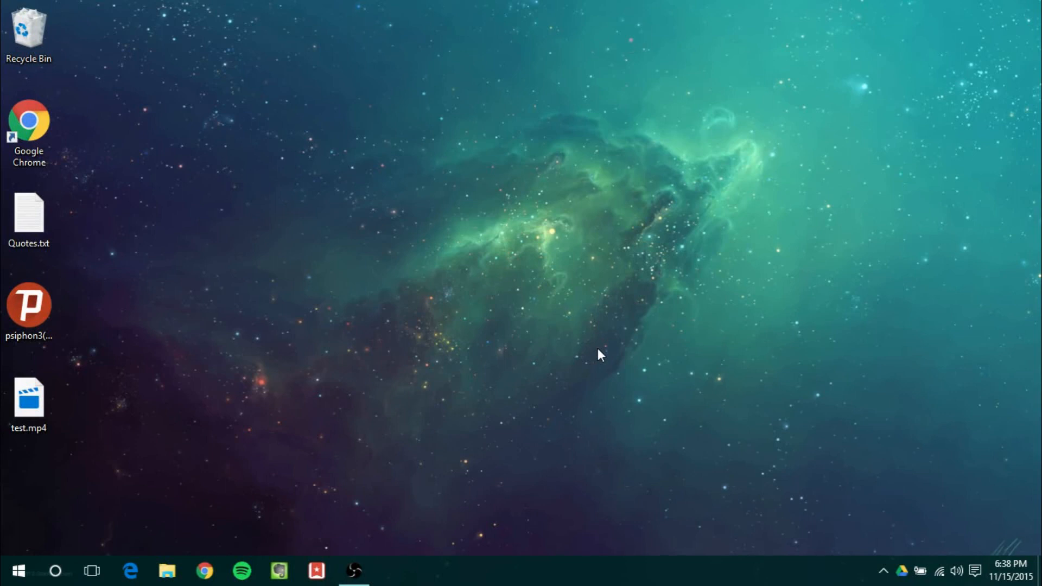
mouse_move(55, 517)
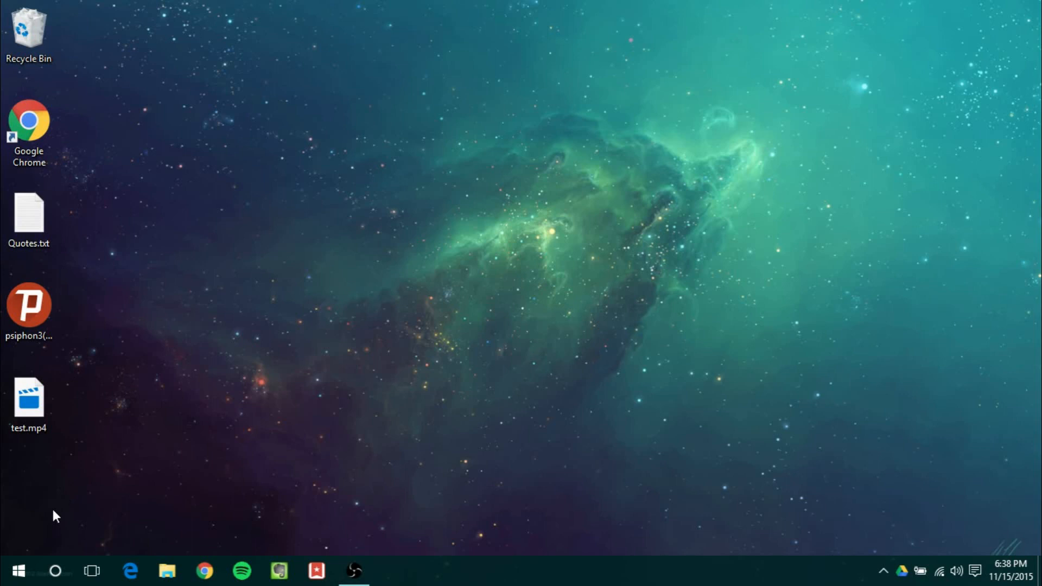
Bring up the Start menu from the taskbar, showing most-used apps and live tiles.
left_click(19, 570)
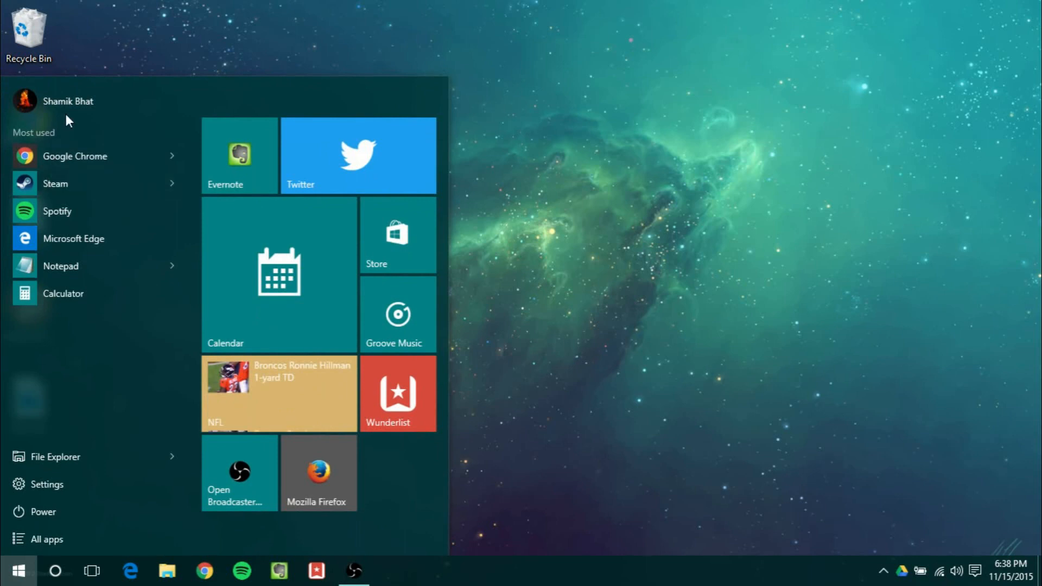
left_click(68, 101)
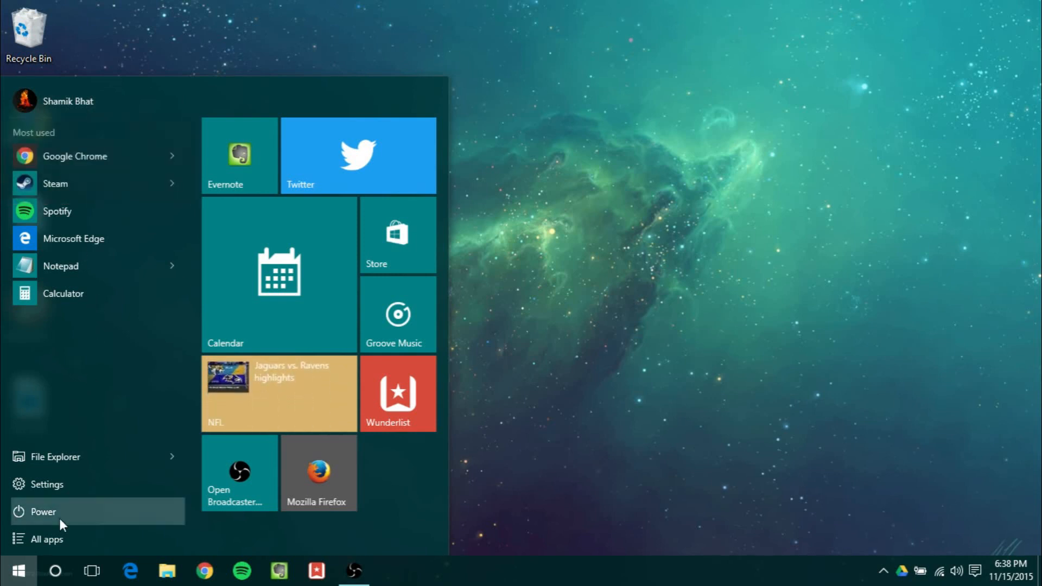
mouse_move(169, 377)
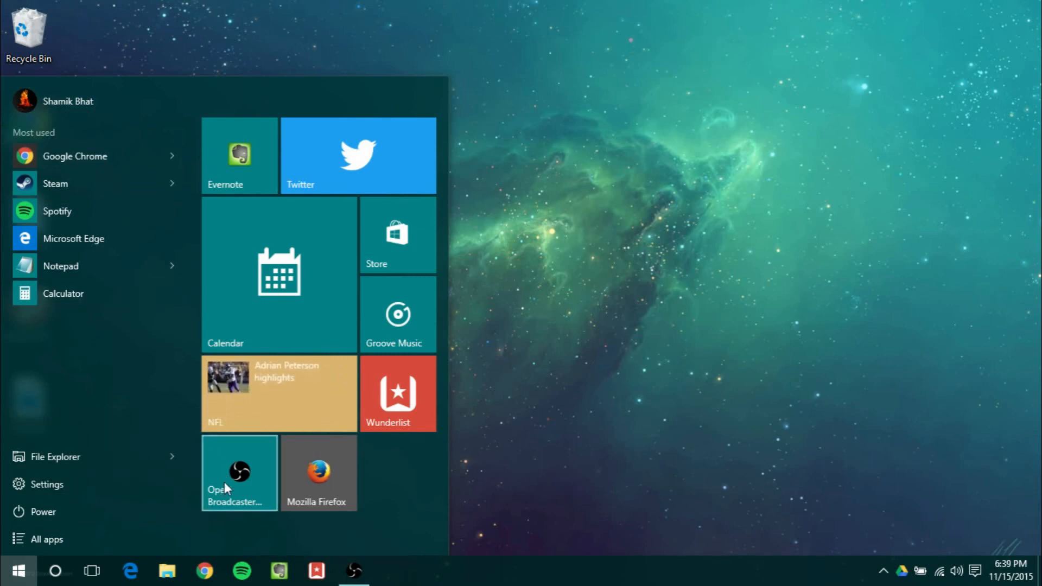
mouse_move(250, 279)
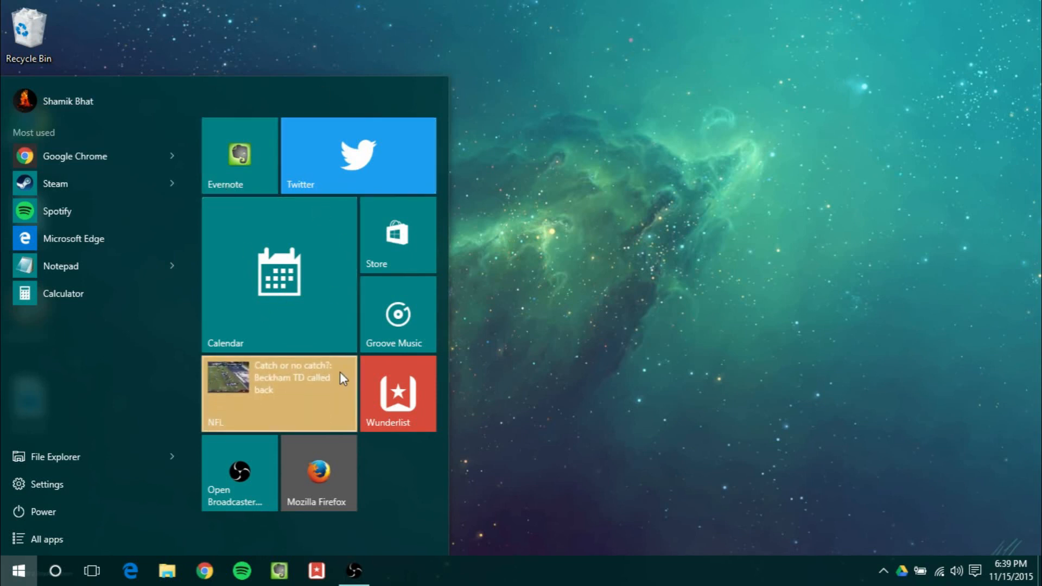
mouse_move(239, 156)
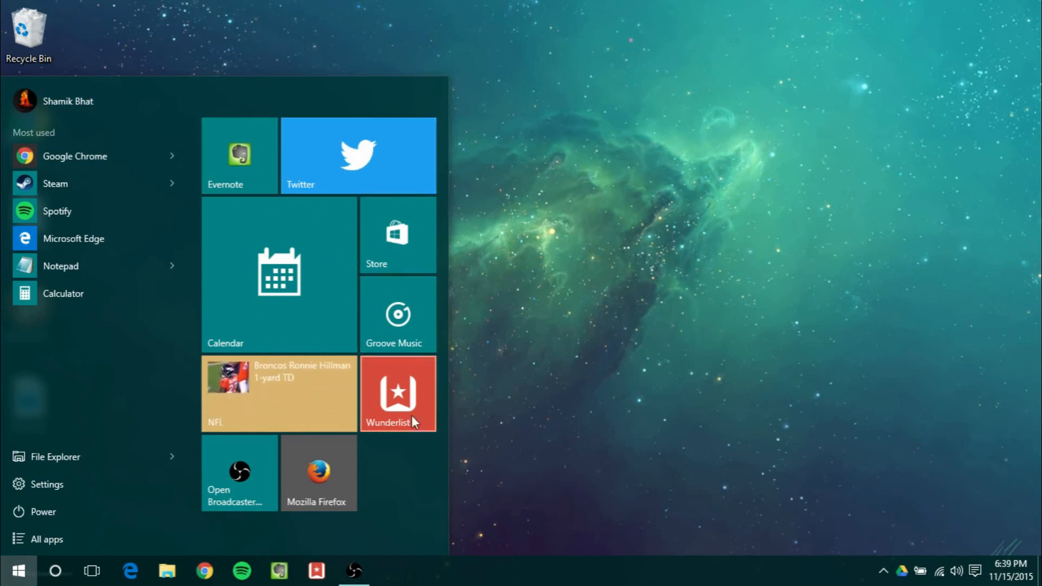
mouse_move(318, 473)
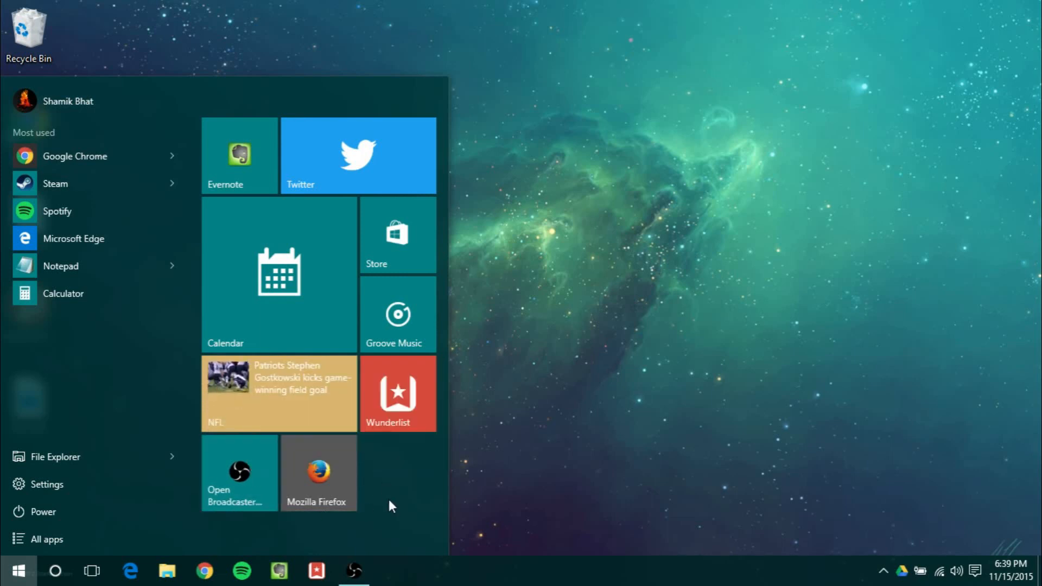
right_click(279, 271)
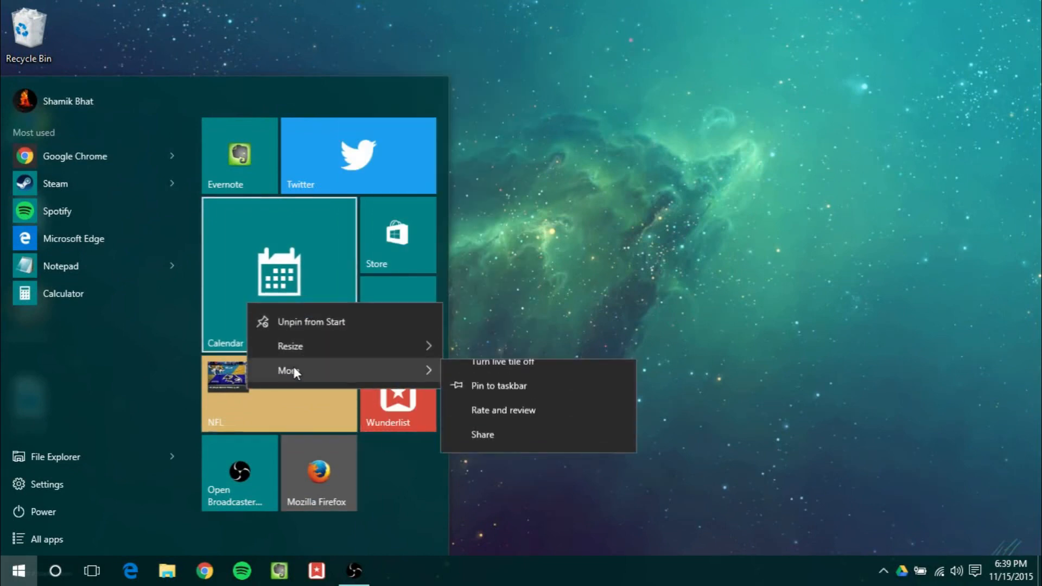
left_click(279, 266)
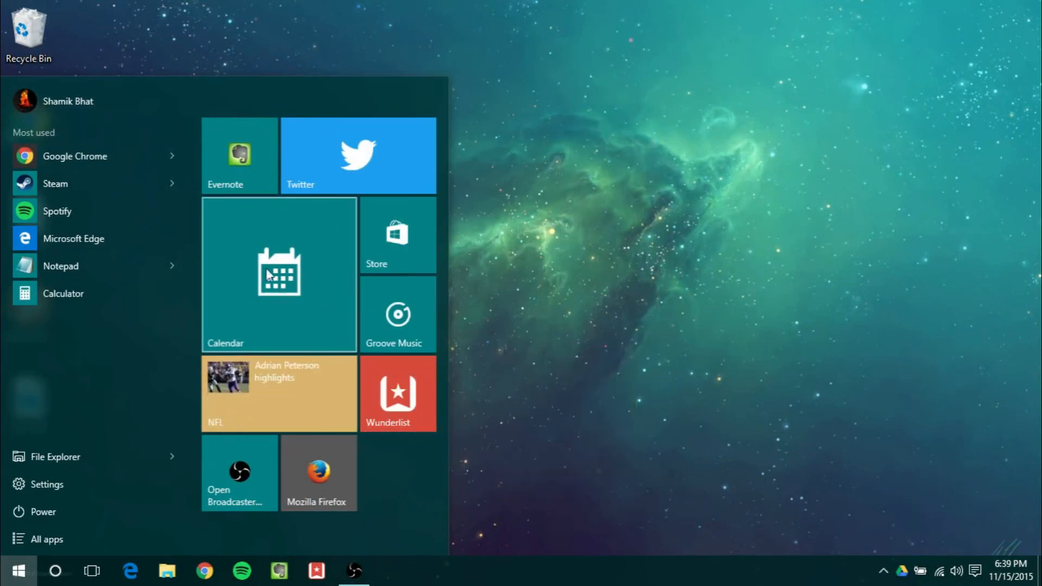
mouse_move(73, 238)
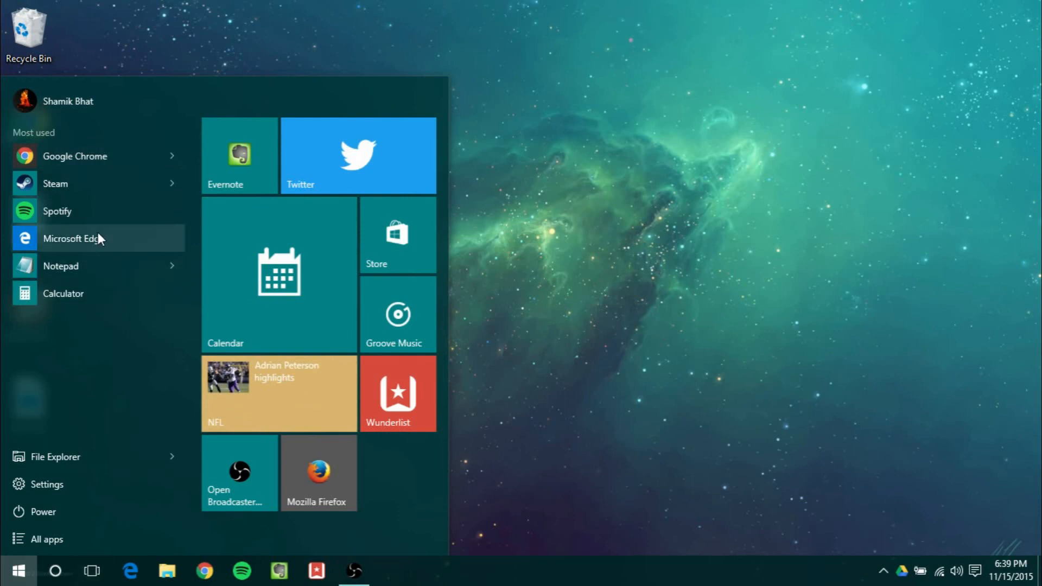
right_click(56, 183)
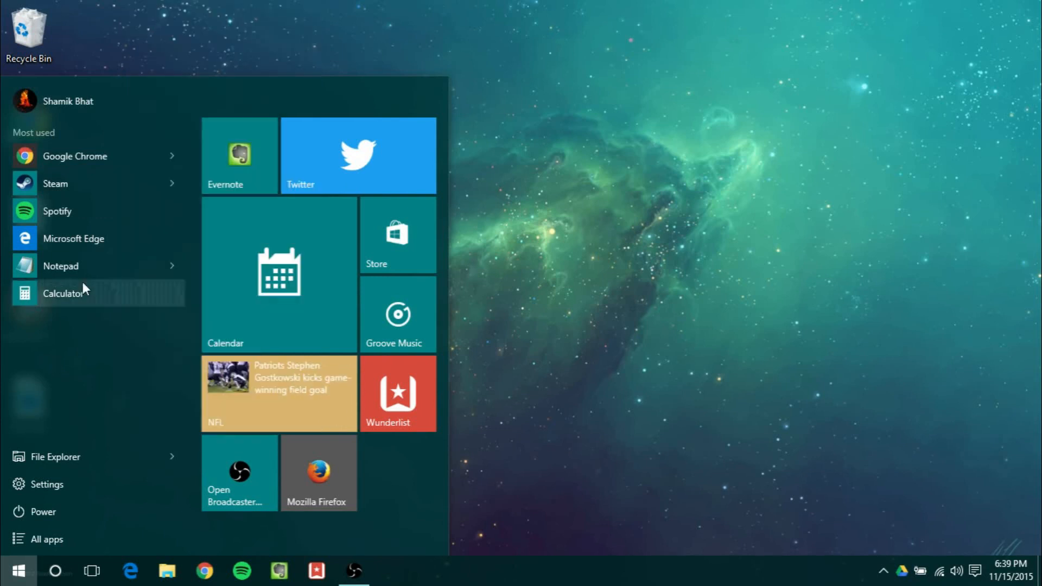
mouse_move(168, 196)
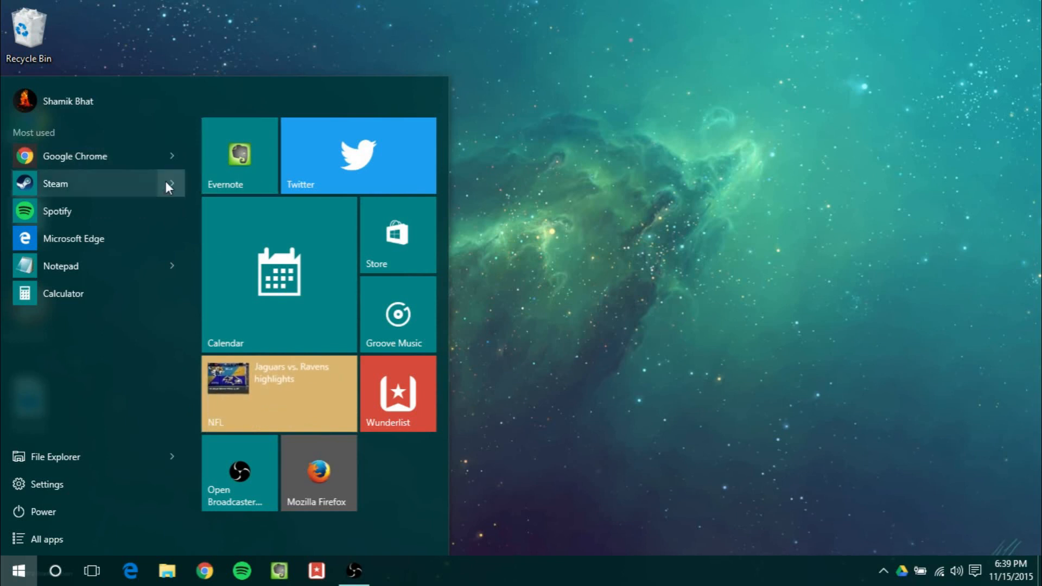
mouse_move(170, 183)
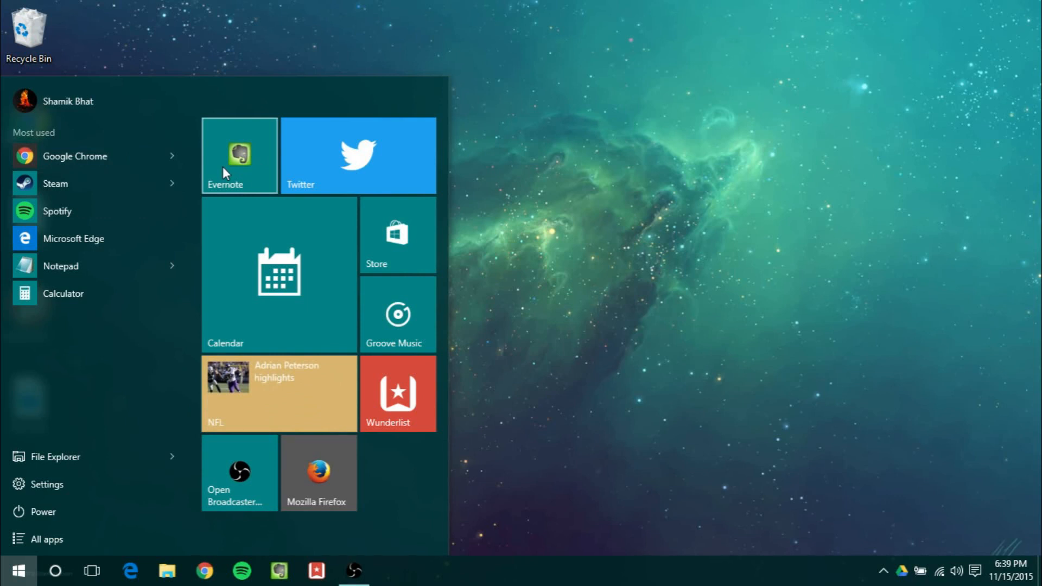
mouse_move(307, 278)
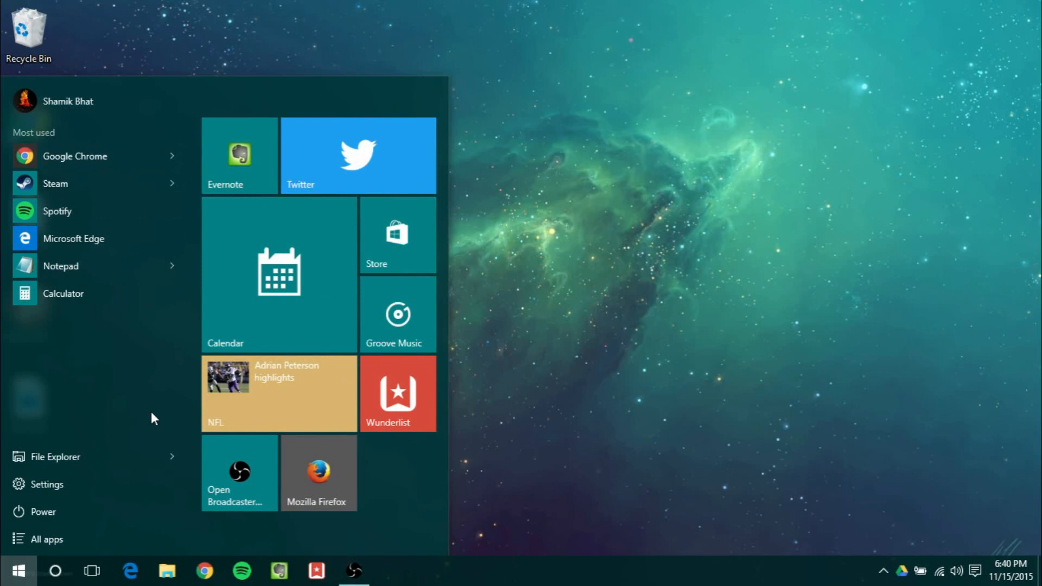
mouse_move(78, 539)
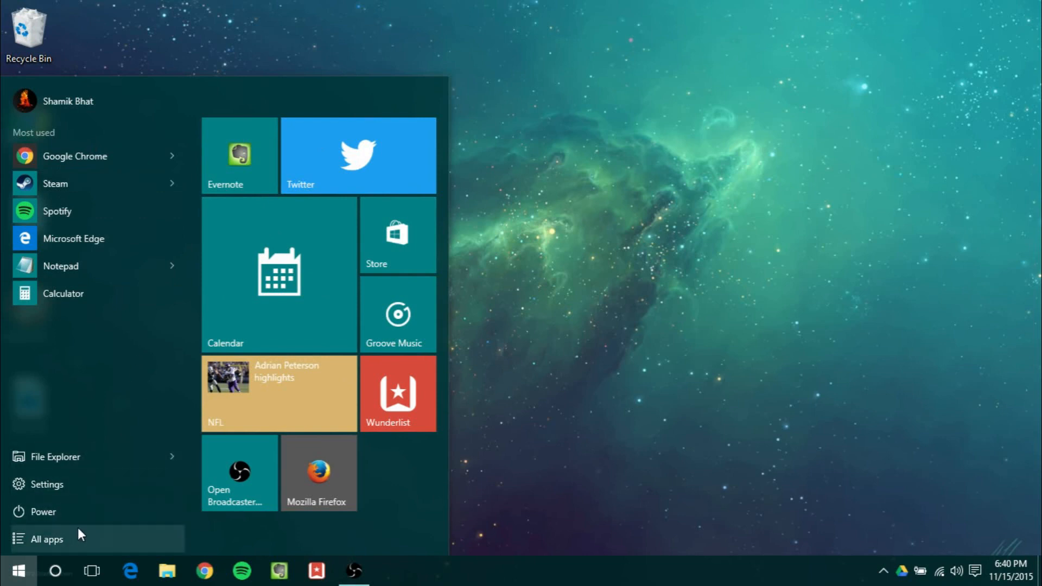
List all apps, then show the Calendar tile's More options (live tile, pin to taskbar, rate, share).
left_click(47, 539)
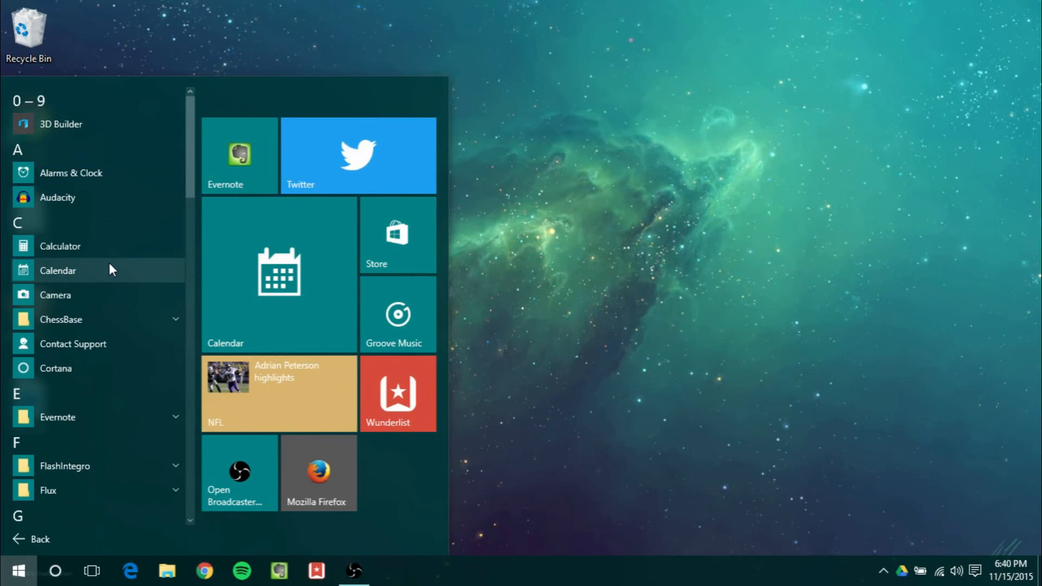
mouse_move(97, 285)
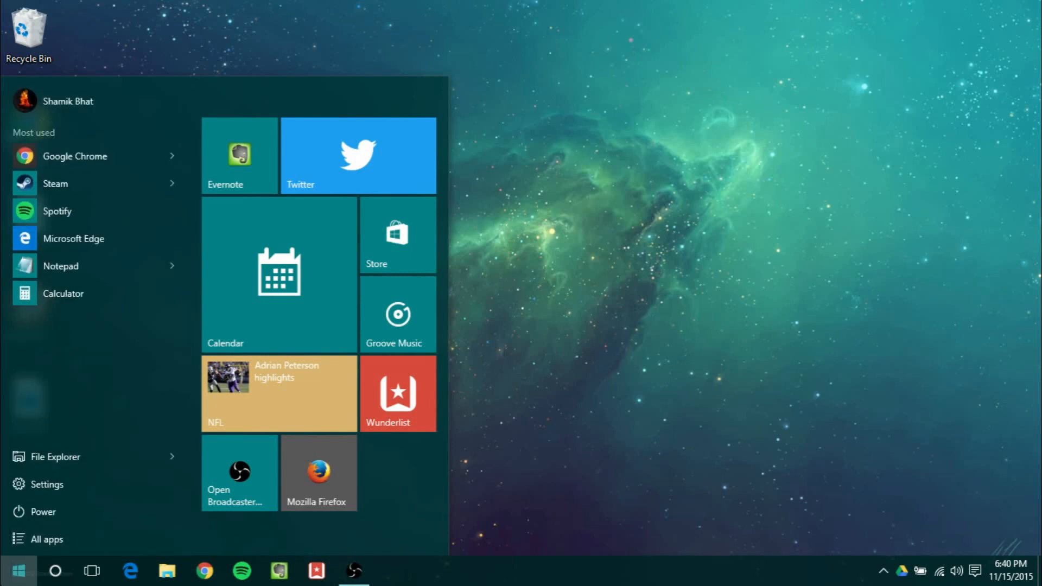
right_click(279, 272)
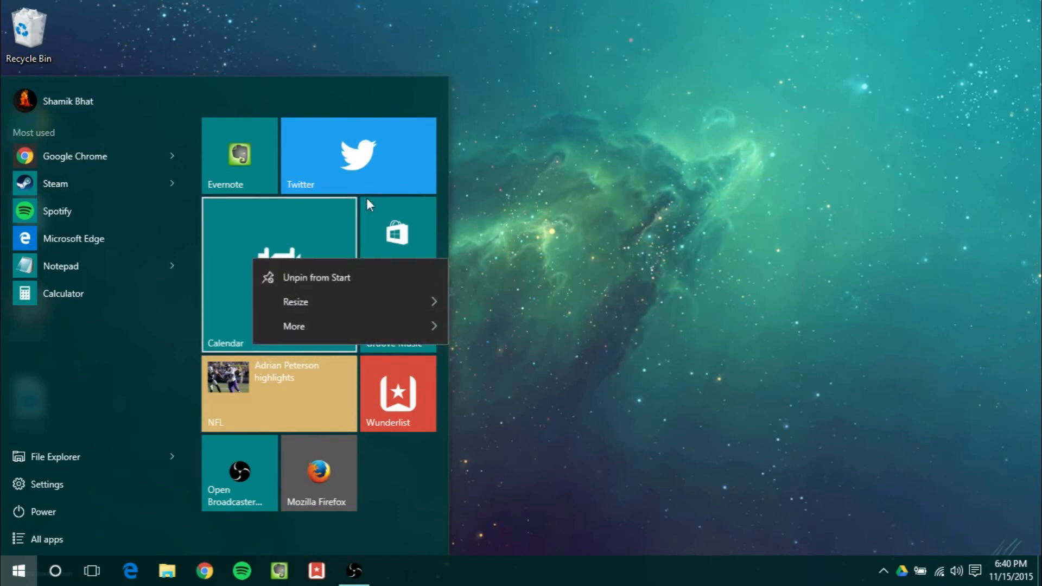
left_click(294, 327)
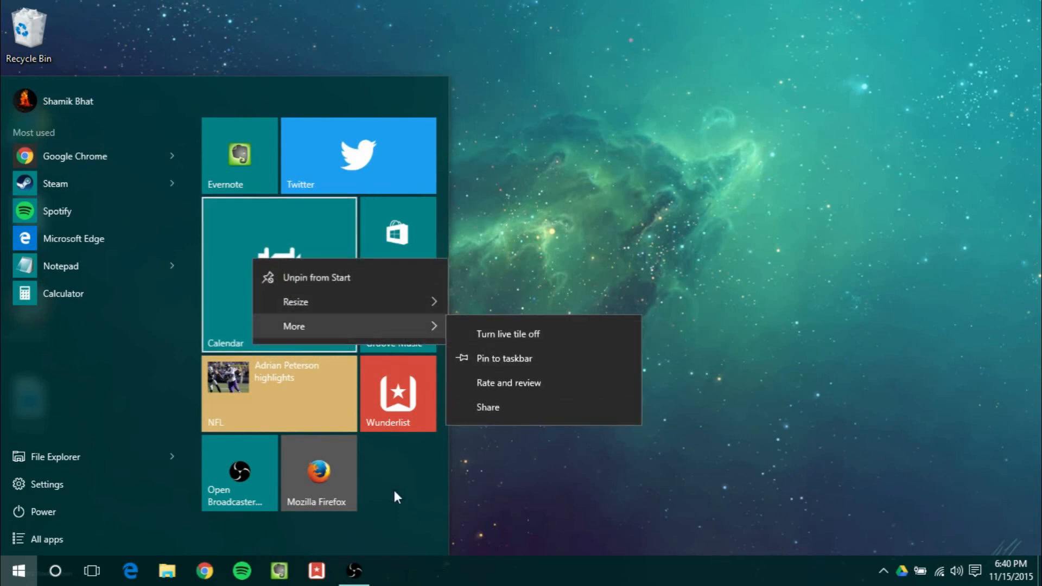
Show the desktop's shortcut menu, then toggle the Start menu open and closed again.
right_click(581, 129)
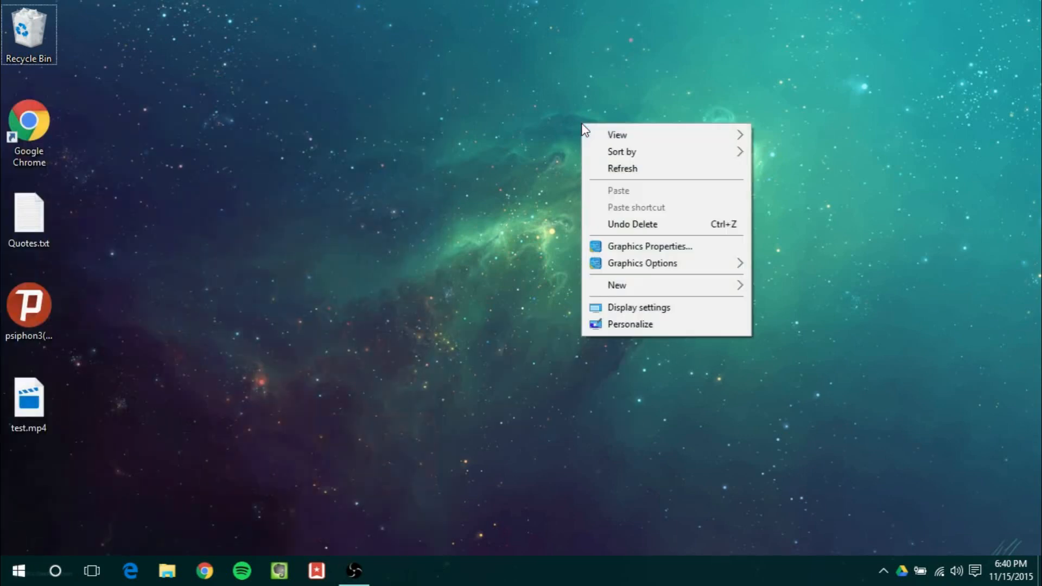
mouse_move(623, 168)
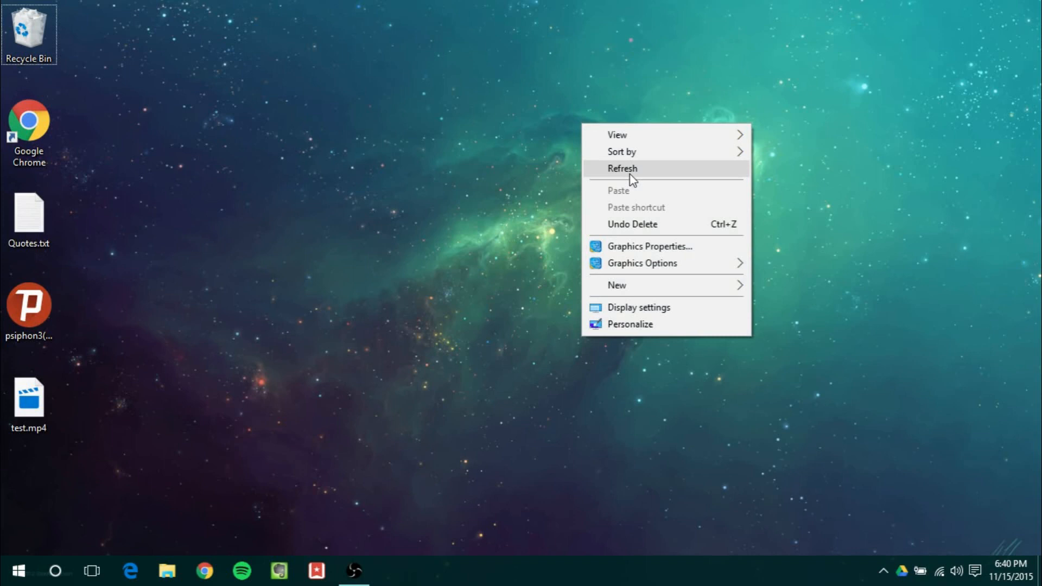
mouse_move(717, 375)
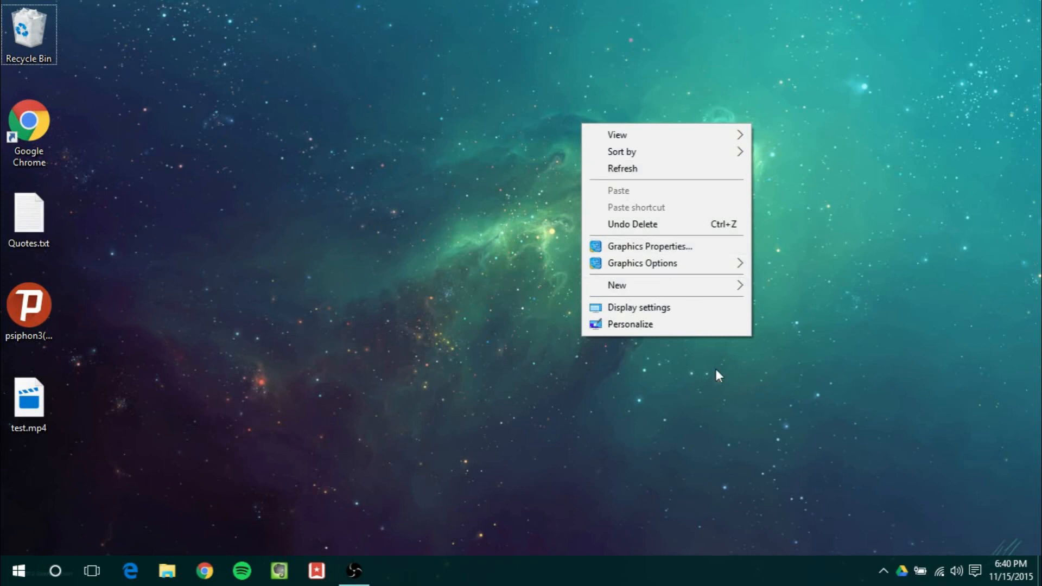
left_click(18, 570)
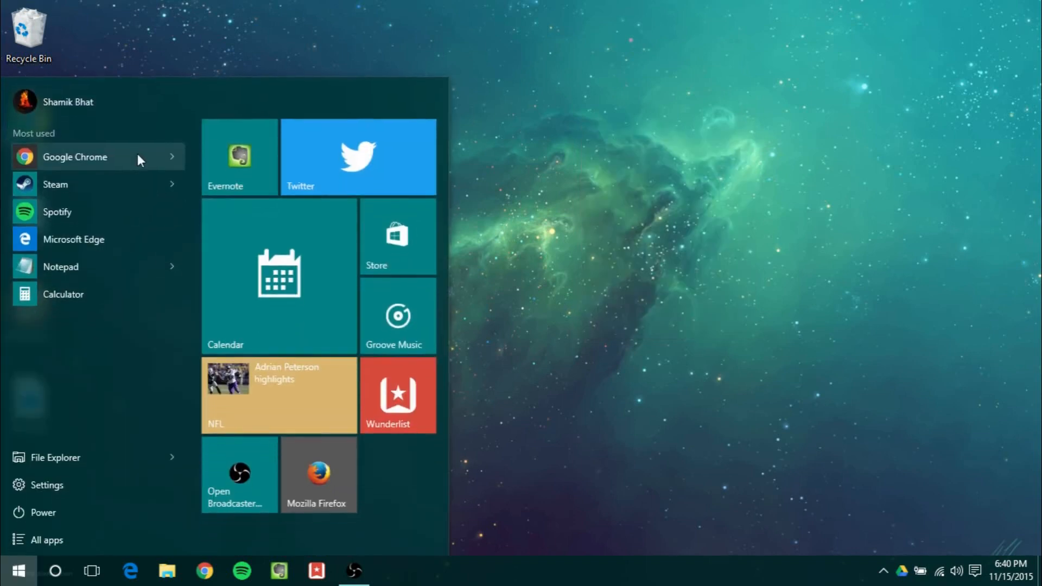
mouse_move(271, 247)
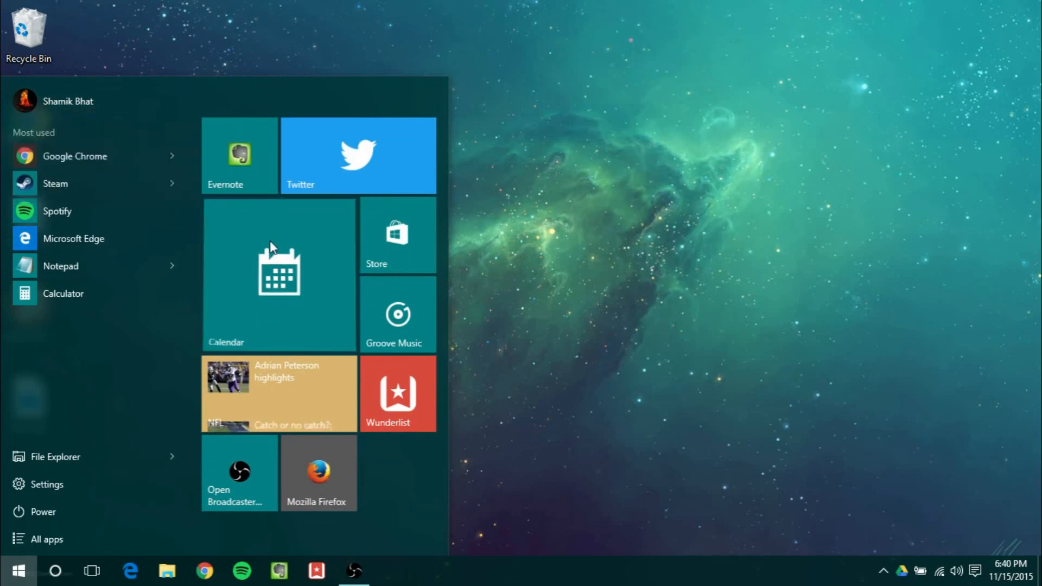
left_click(18, 569)
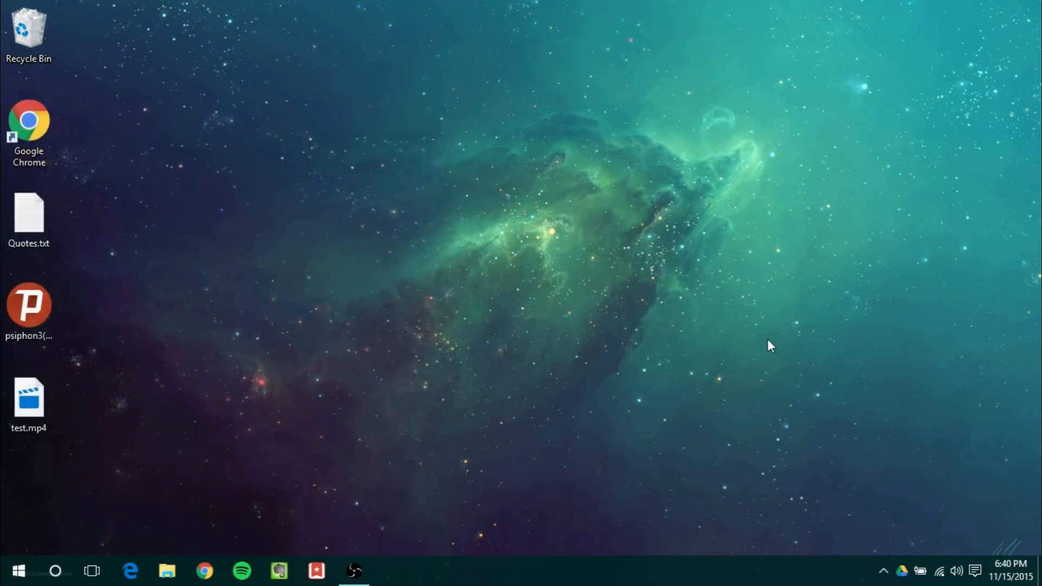
mouse_move(769, 334)
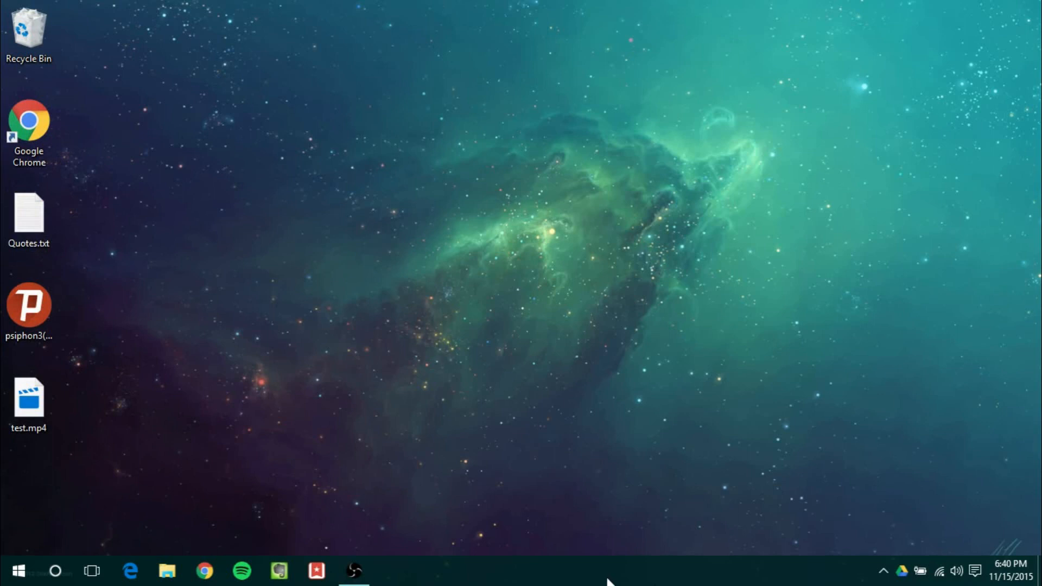
right_click(605, 570)
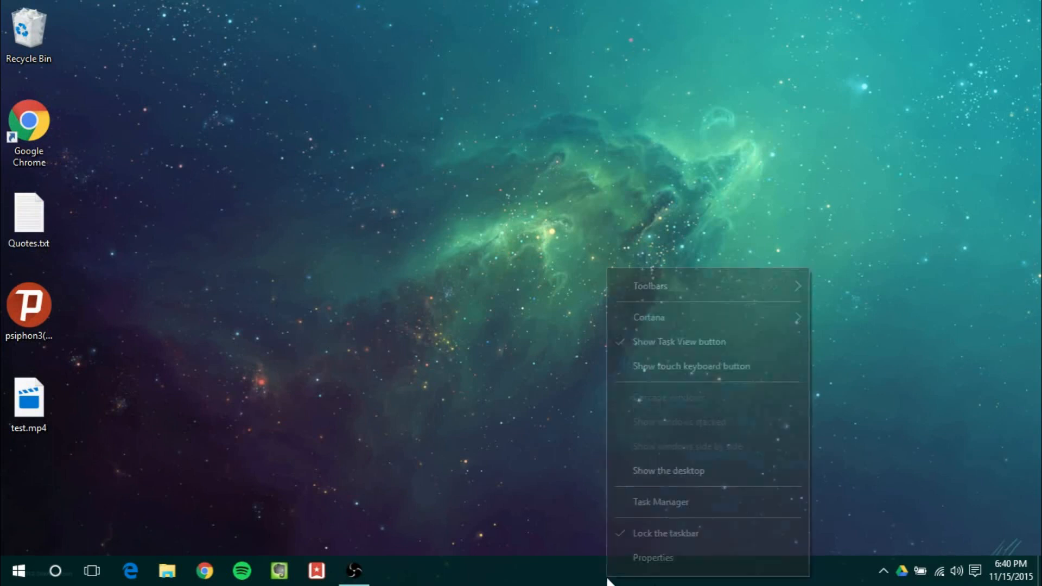
mouse_move(665, 365)
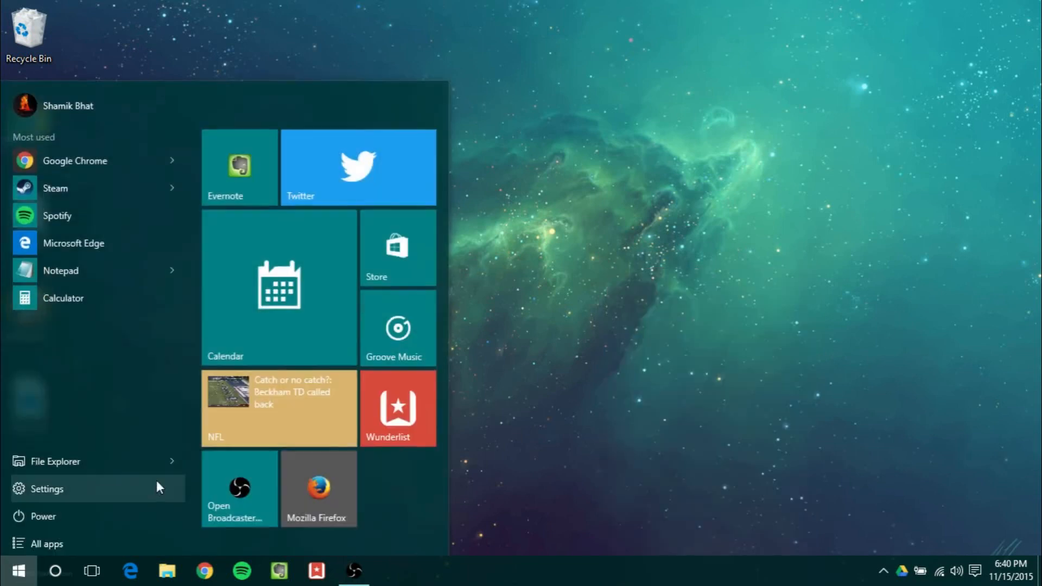
right_click(279, 282)
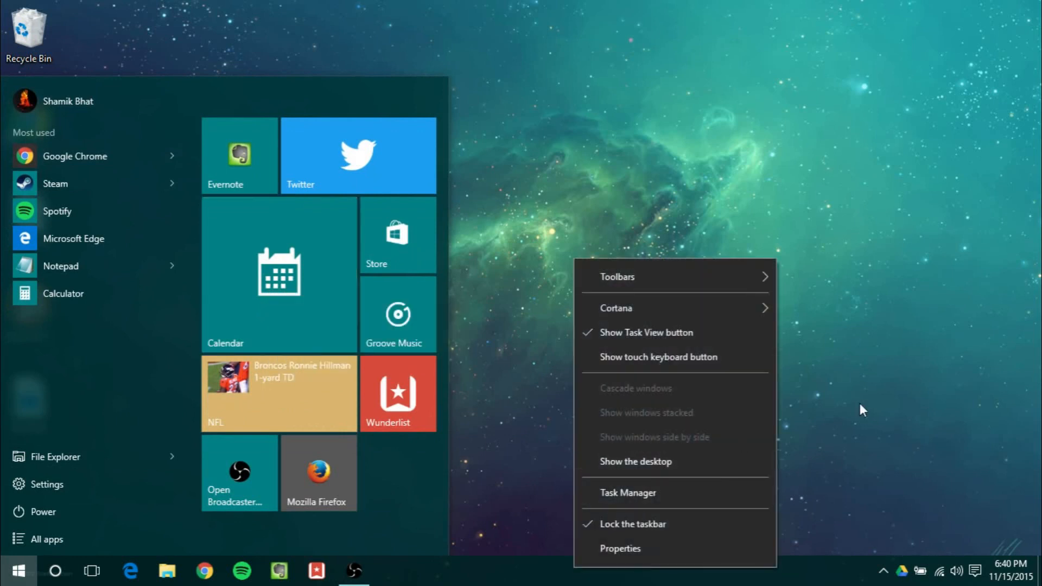
mouse_move(957, 470)
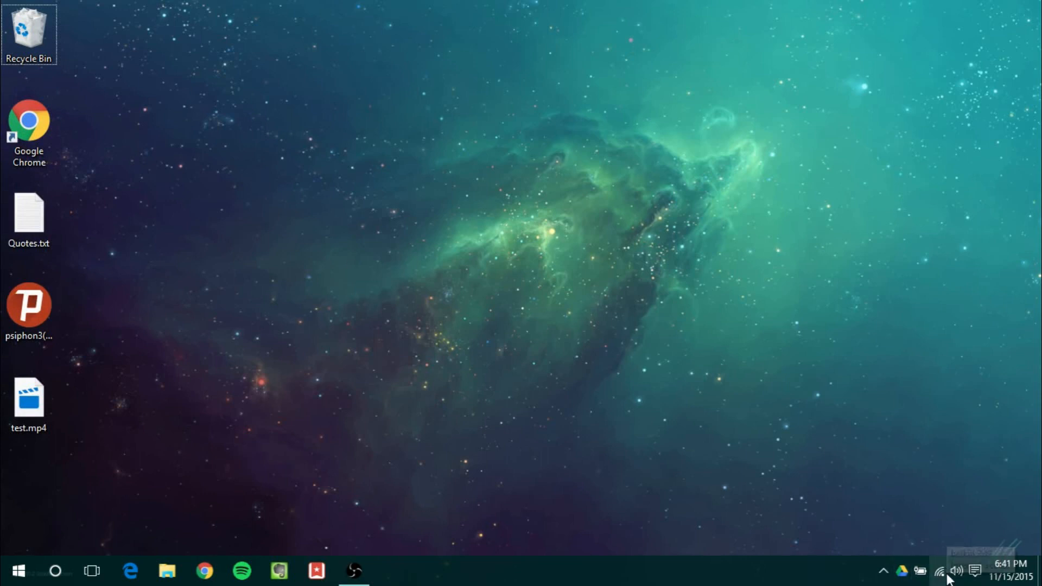
mouse_move(665, 557)
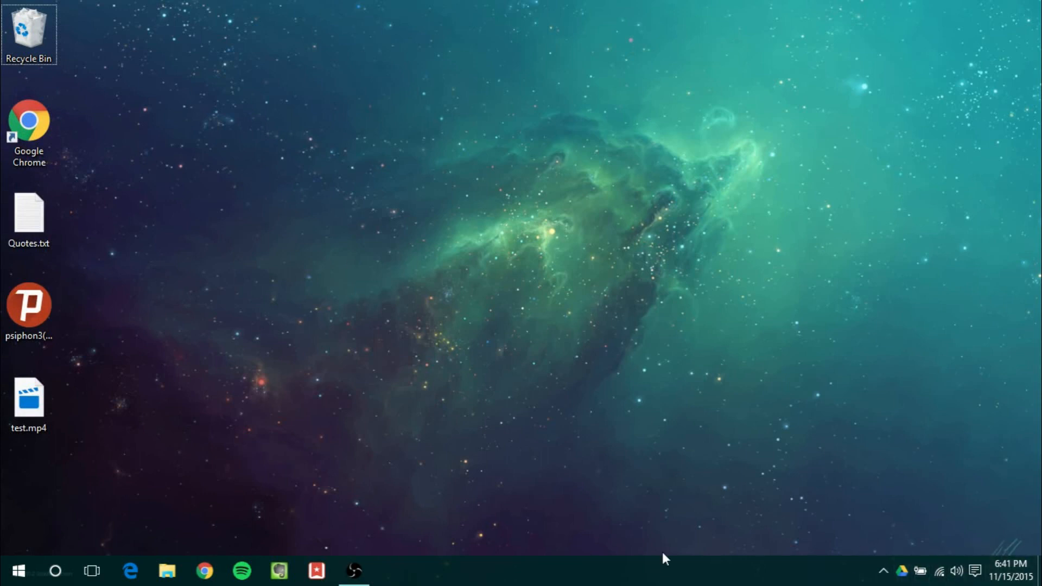
mouse_move(935, 584)
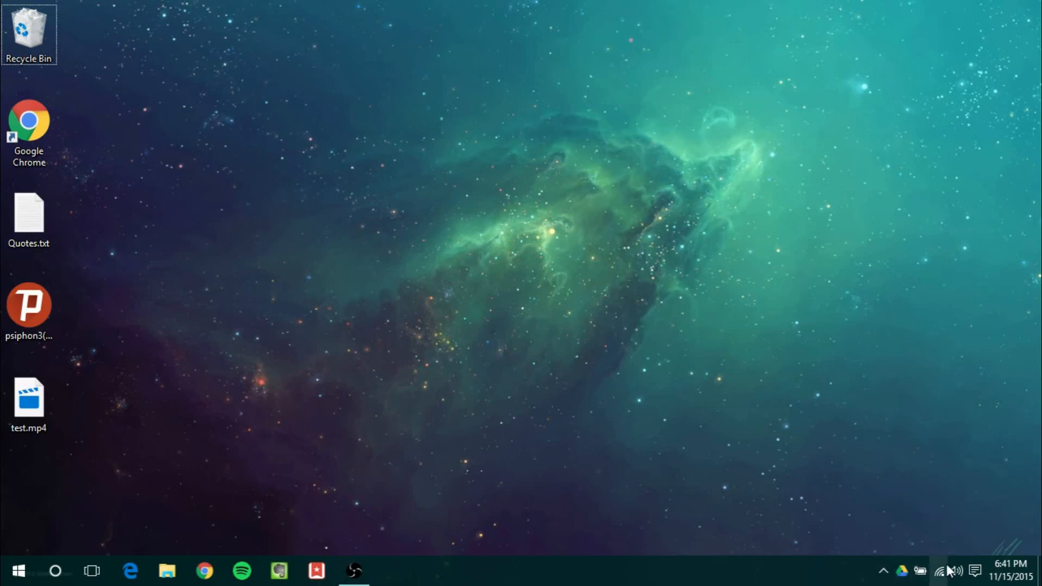
right_click(955, 570)
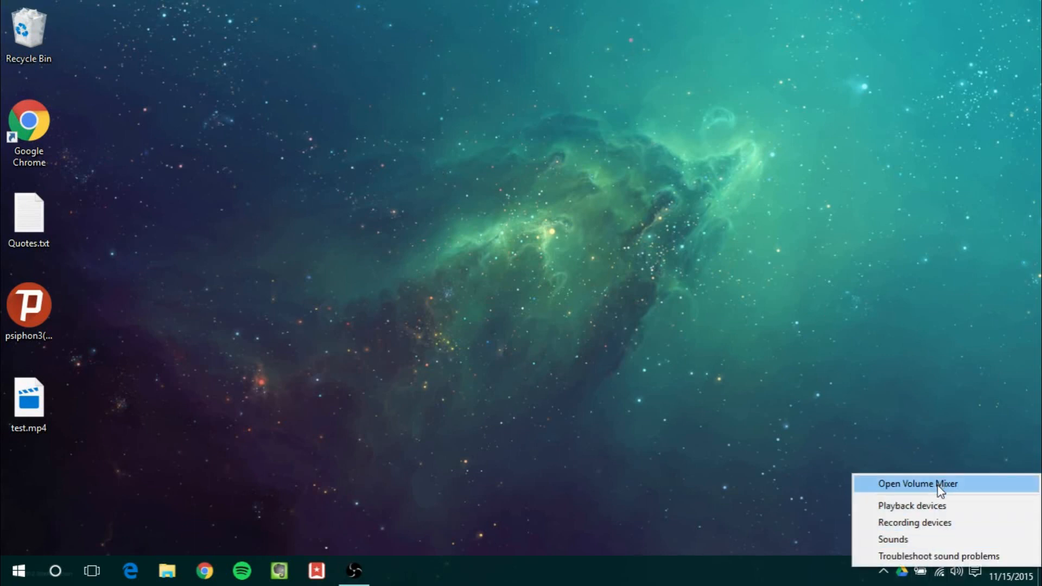
left_click(918, 483)
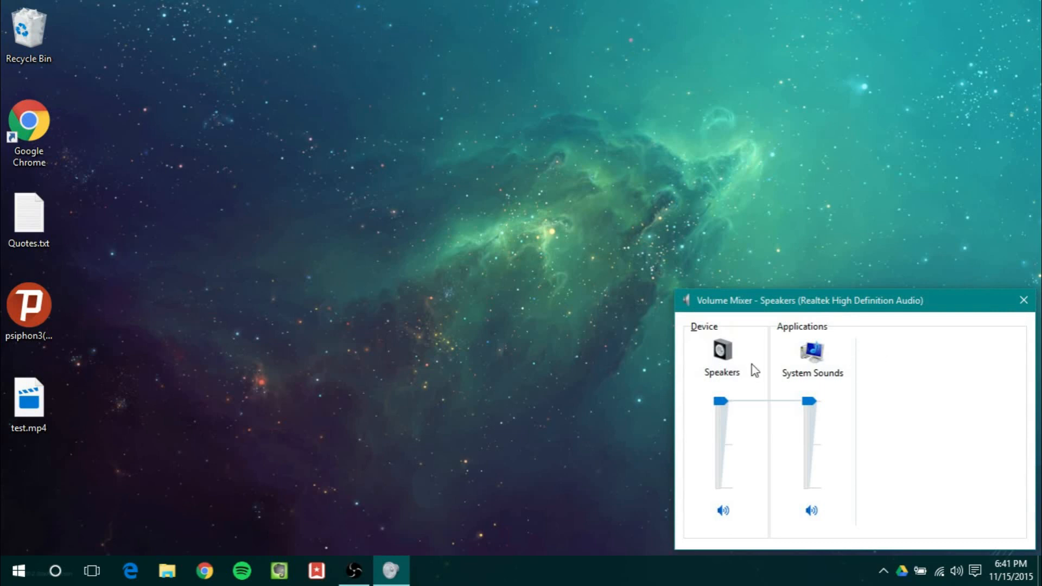
left_click(1022, 299)
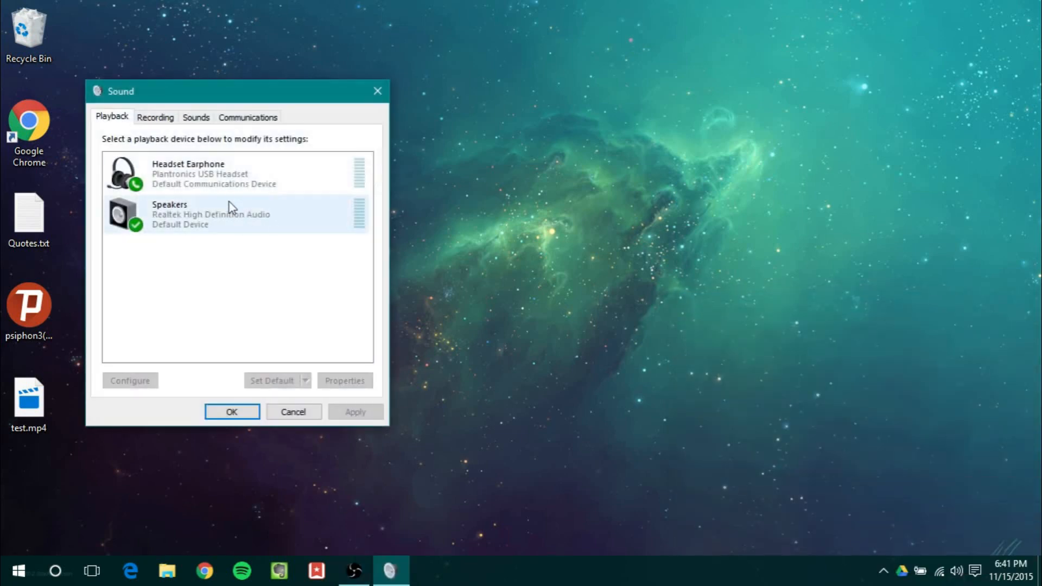
left_click(195, 117)
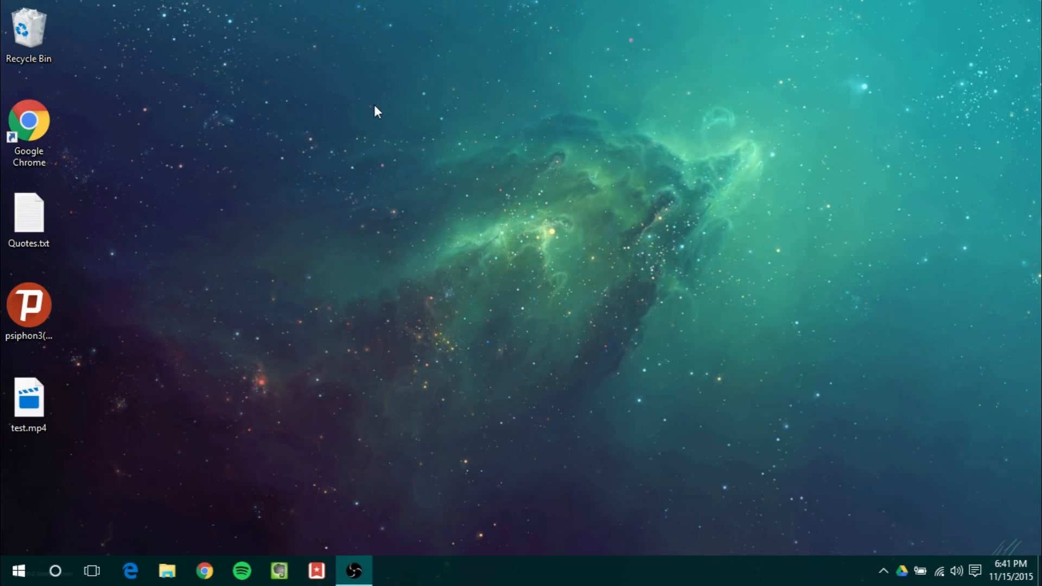
mouse_move(232, 487)
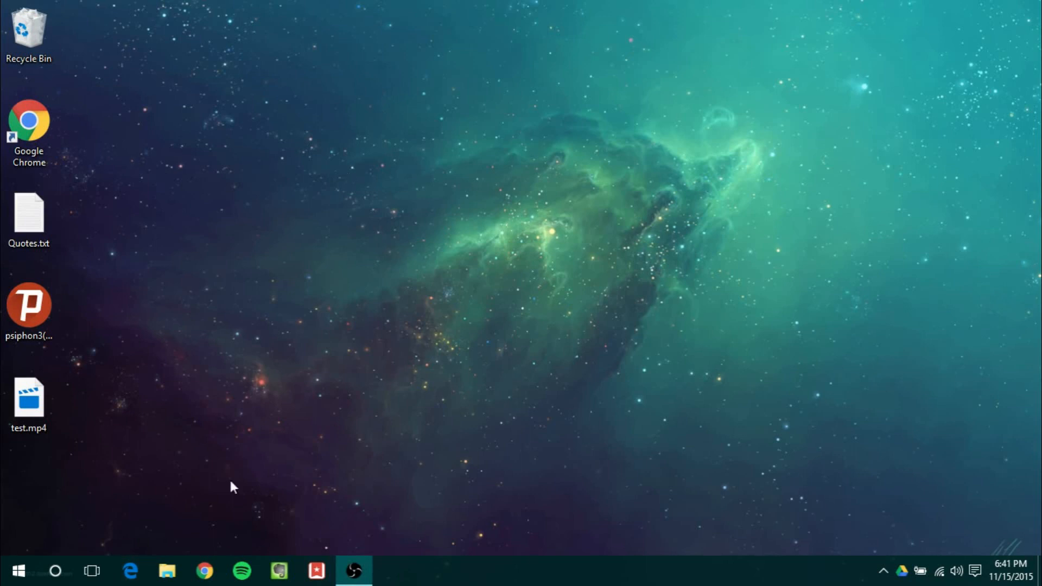
Launch Microsoft Edge from the taskbar to its Start page with the address search box.
left_click(129, 569)
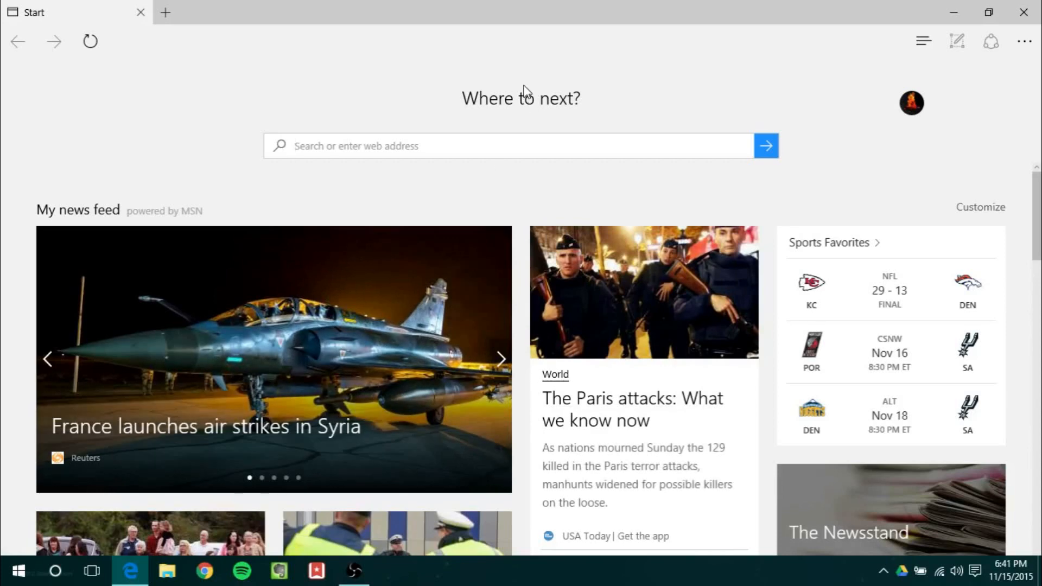
mouse_move(155, 107)
type("goo")
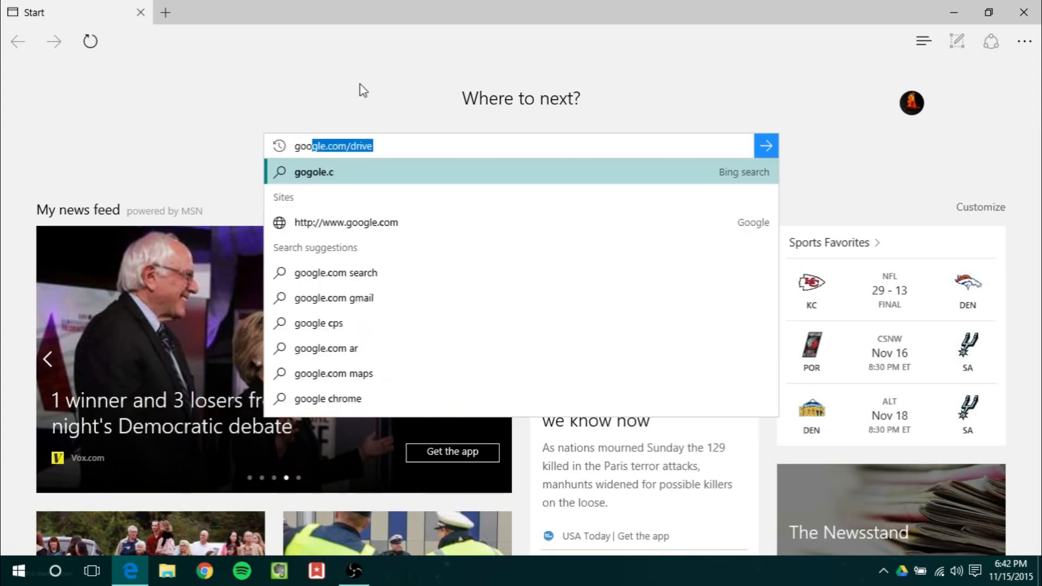
Start a new blank Edge tab and enter 'espn' in its address box.
left_click(314, 12)
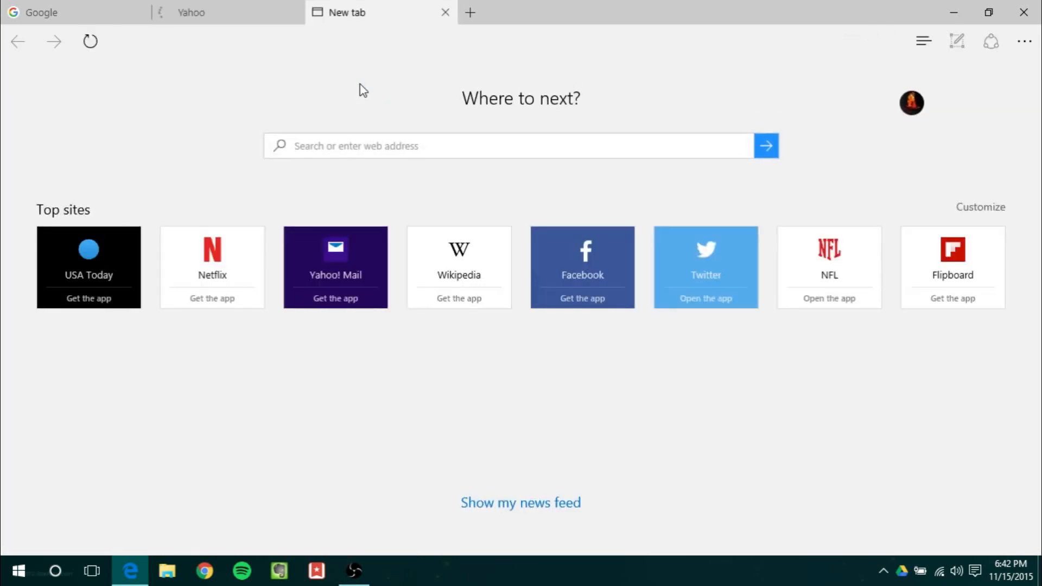
type("espn")
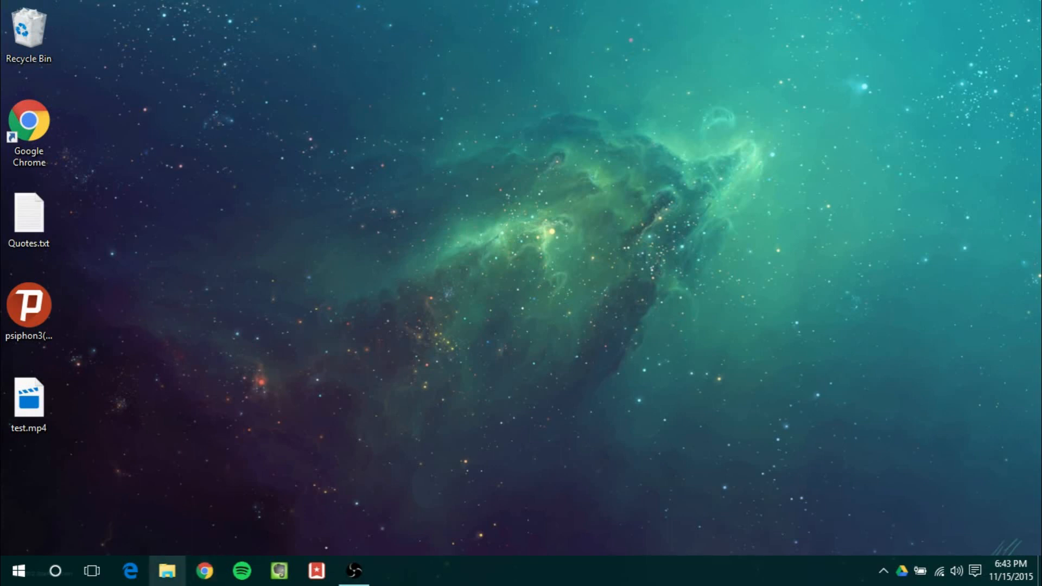
Show File Explorer's coloured title bar, view Settings > Personalization > Colors accent options, then return to File Explorer.
left_click(167, 570)
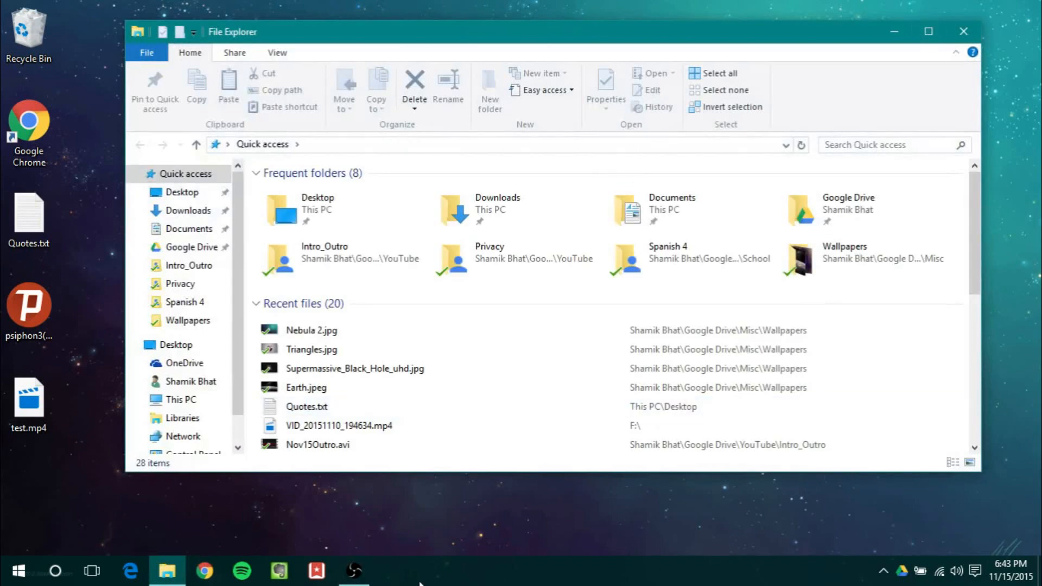
left_click(390, 569)
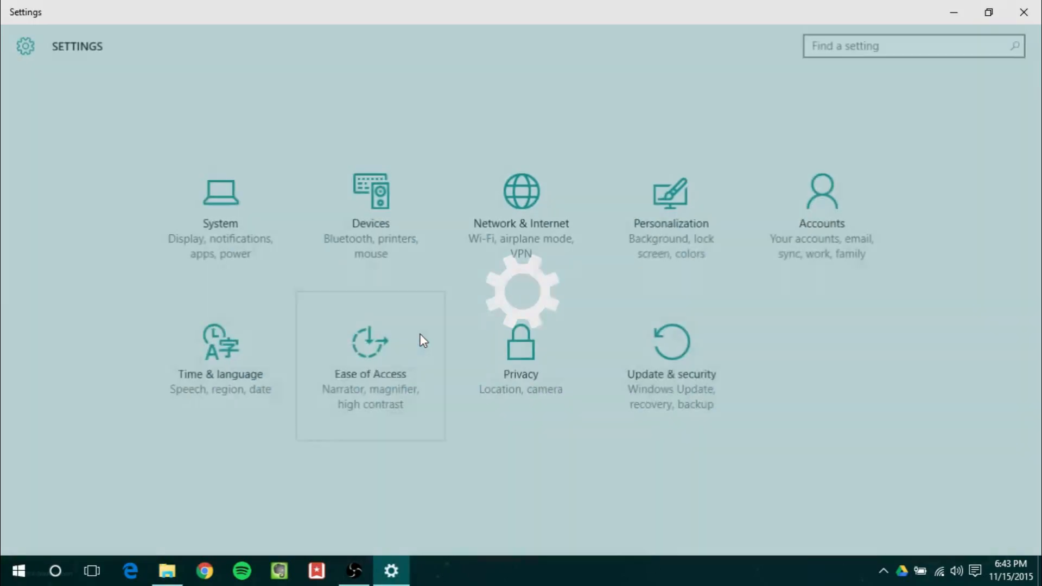
left_click(670, 206)
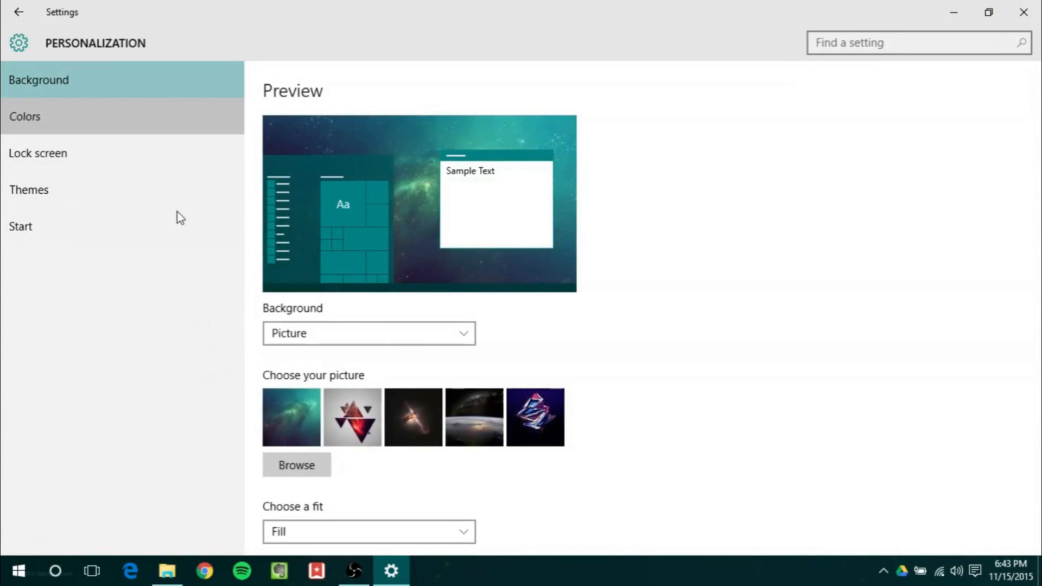
left_click(25, 116)
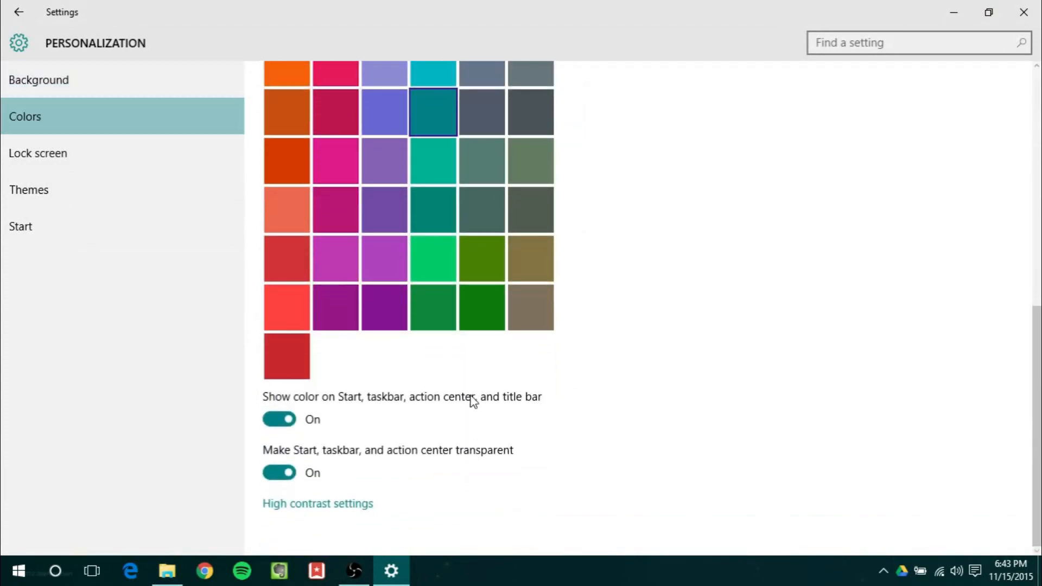
left_click(166, 570)
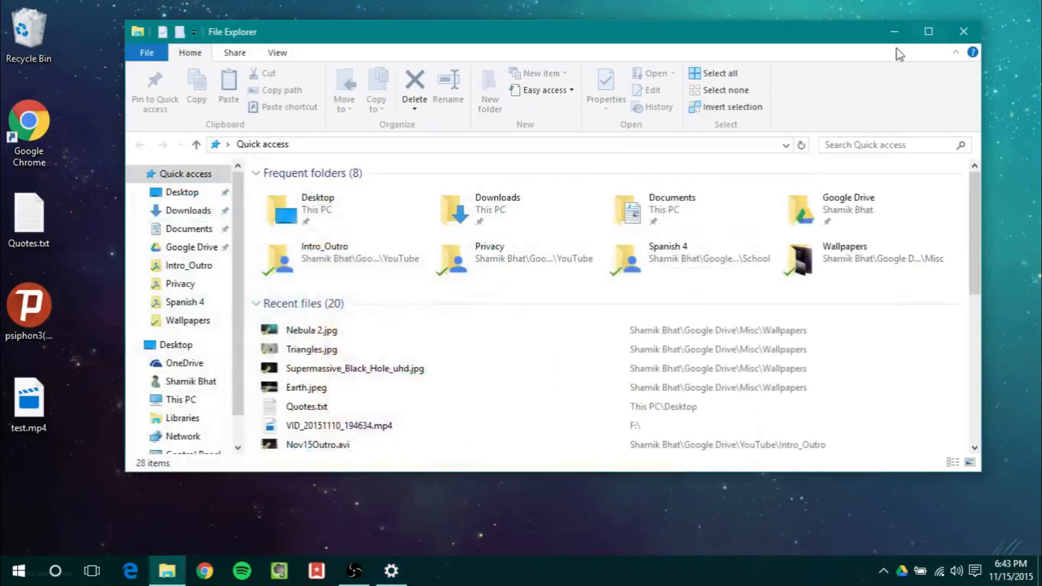
mouse_move(845, 39)
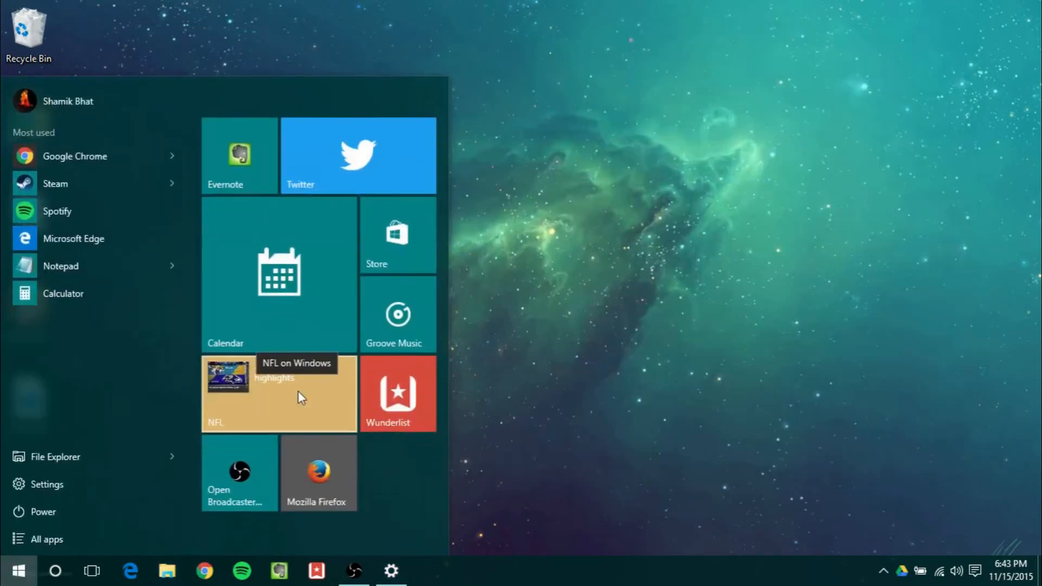
Launch the NFL app from its live tile to see Week 10 scores, then close it.
left_click(279, 393)
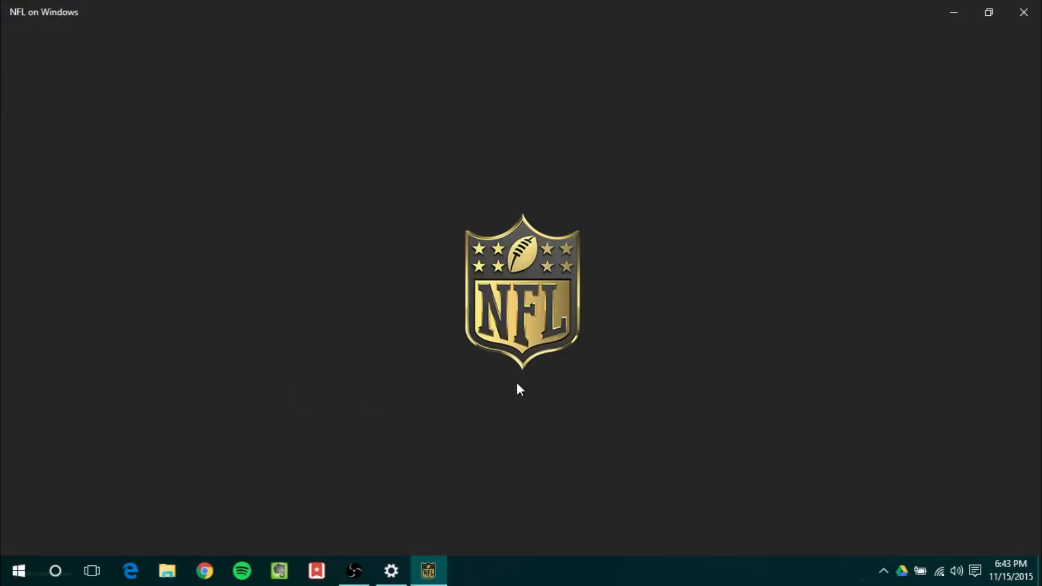
mouse_move(839, 281)
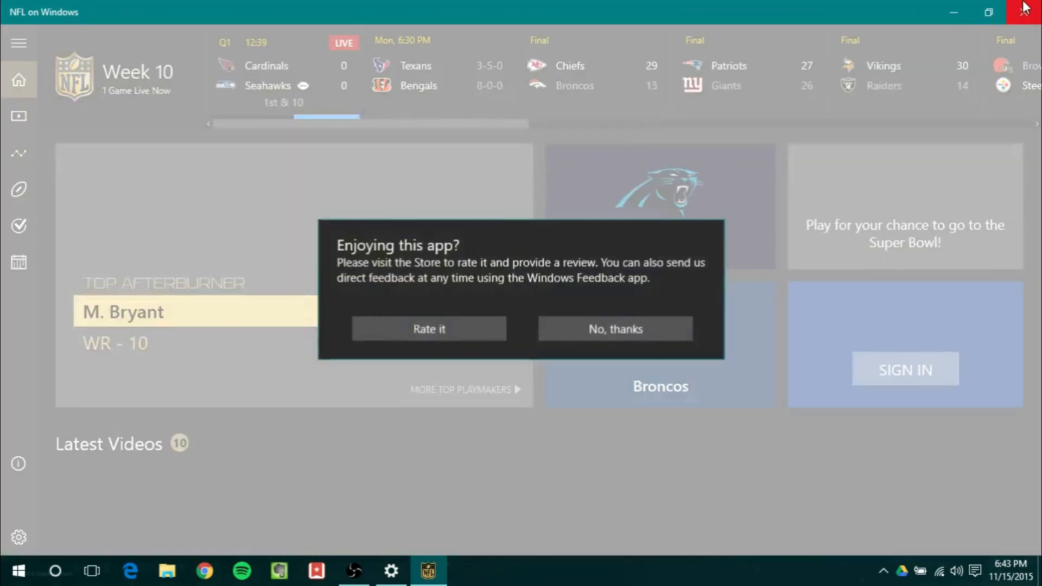
left_click(1025, 12)
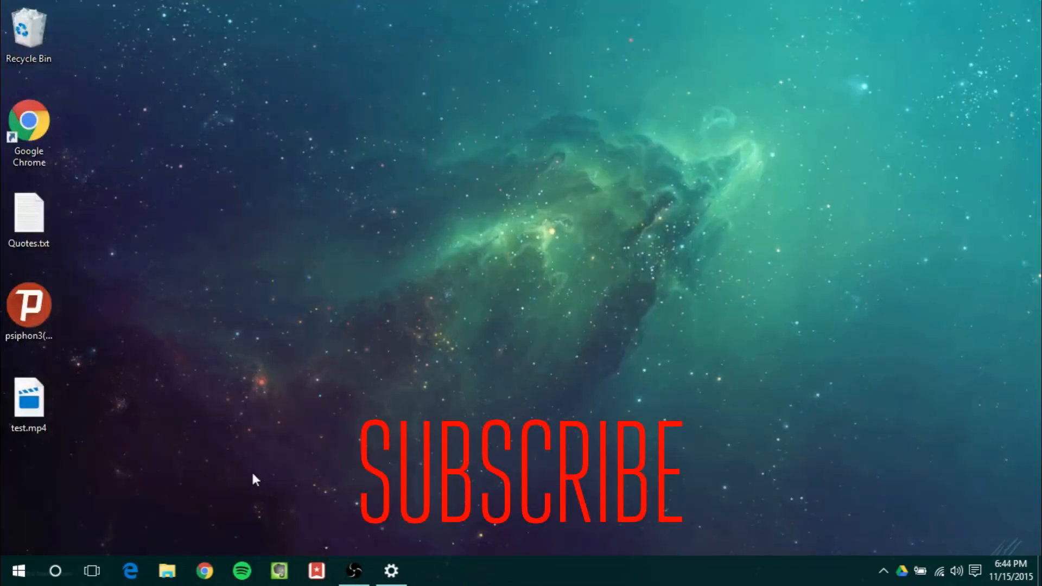